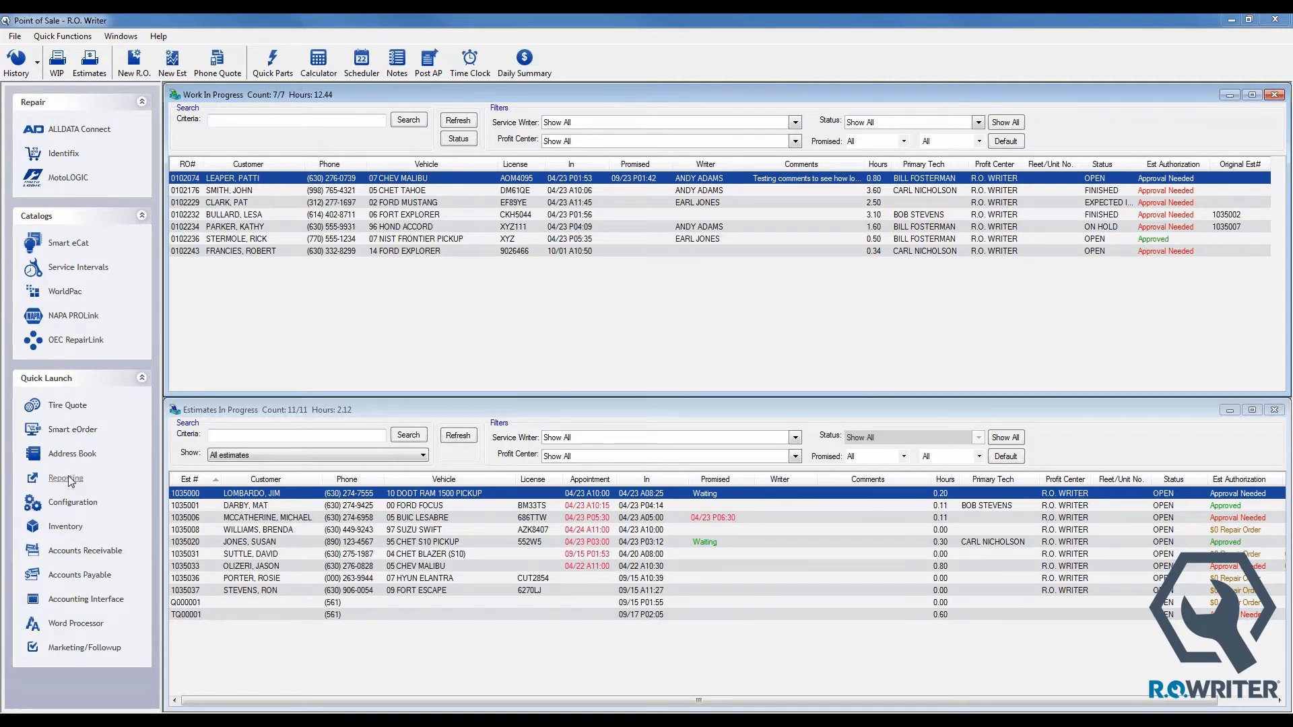
Step: Start End of Day from Reporting, entering the password and dismissing the exclusive-use warning
{"action": "left_click", "coordinate": [65, 478]}
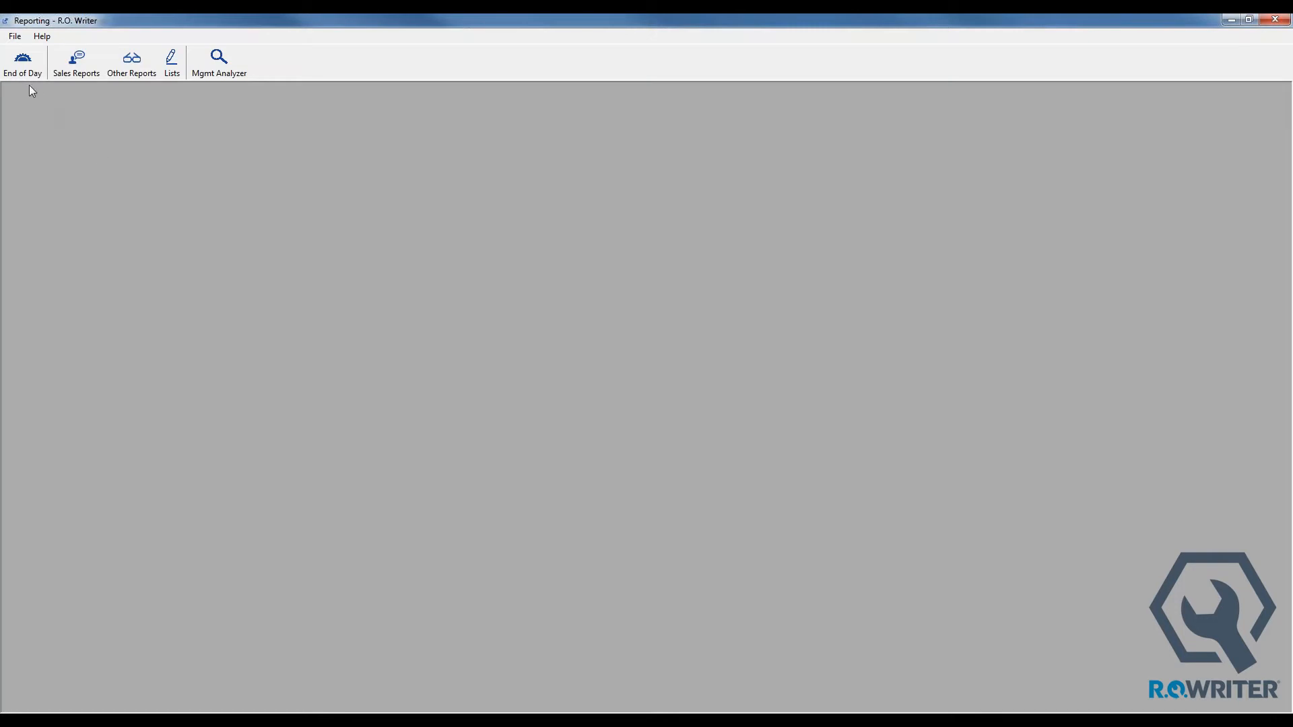
{"action": "left_click", "coordinate": [23, 63]}
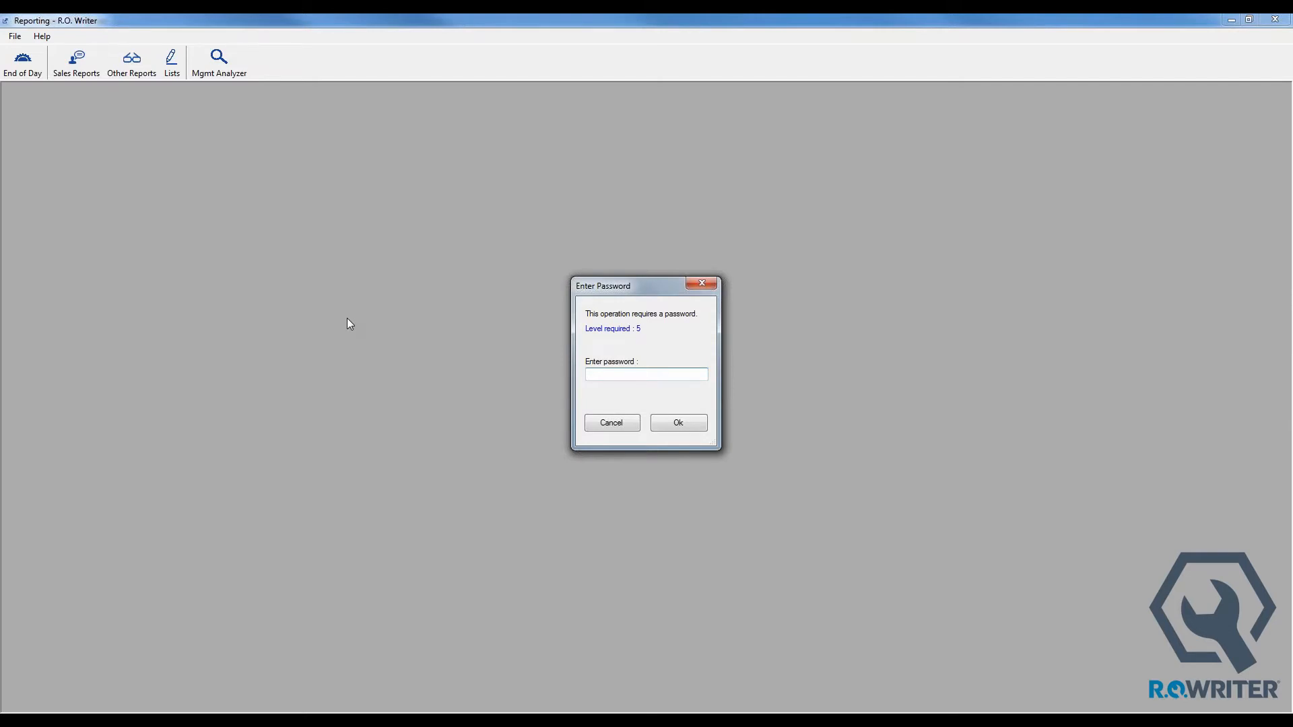
{"action": "left_click", "coordinate": [677, 422]}
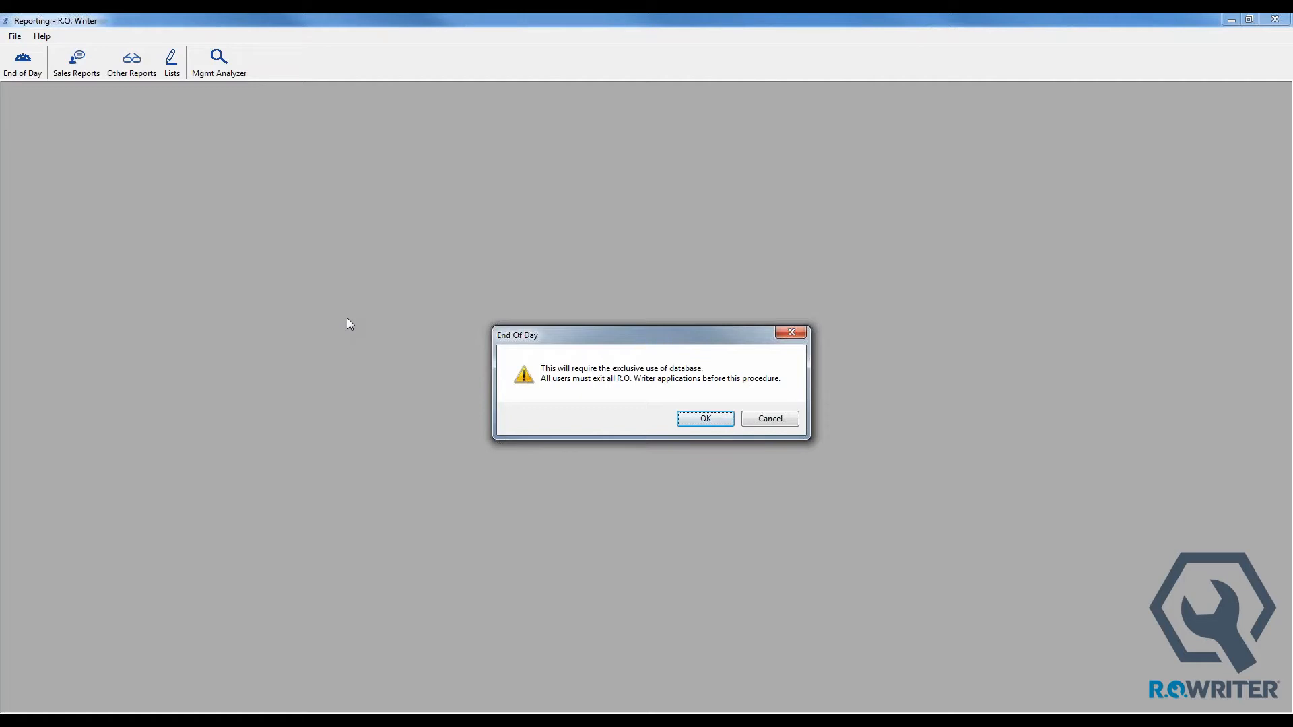
{"action": "left_click", "coordinate": [704, 418]}
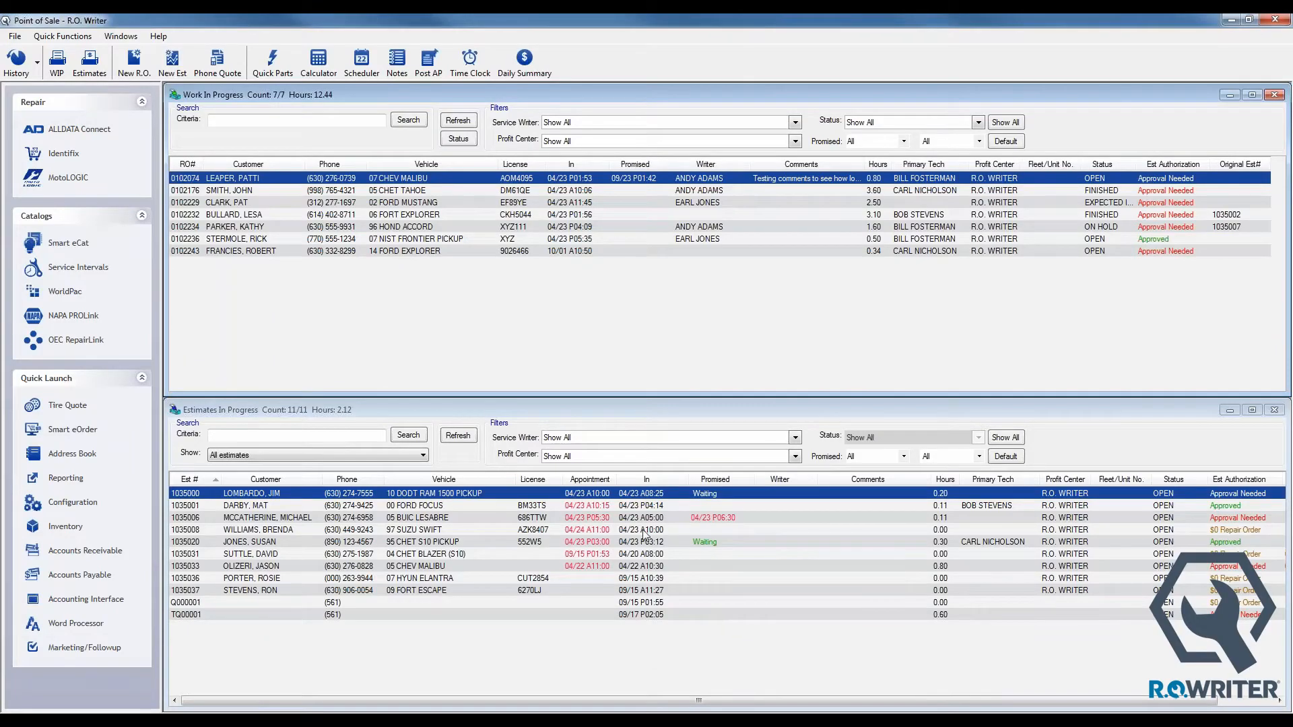
{"action": "mouse_move", "coordinate": [72, 501]}
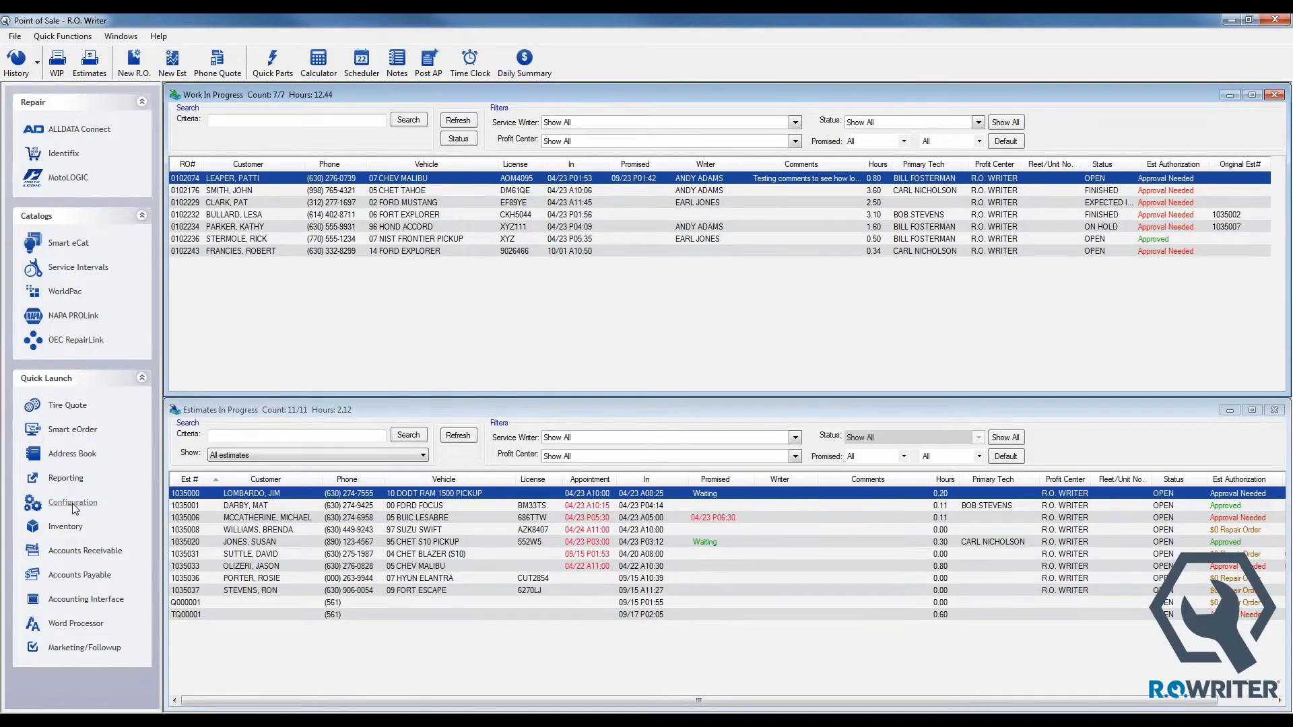
Step: In General Options, enable End of Day auto check-out and required clock-out reason, then save
{"action": "left_click", "coordinate": [73, 503]}
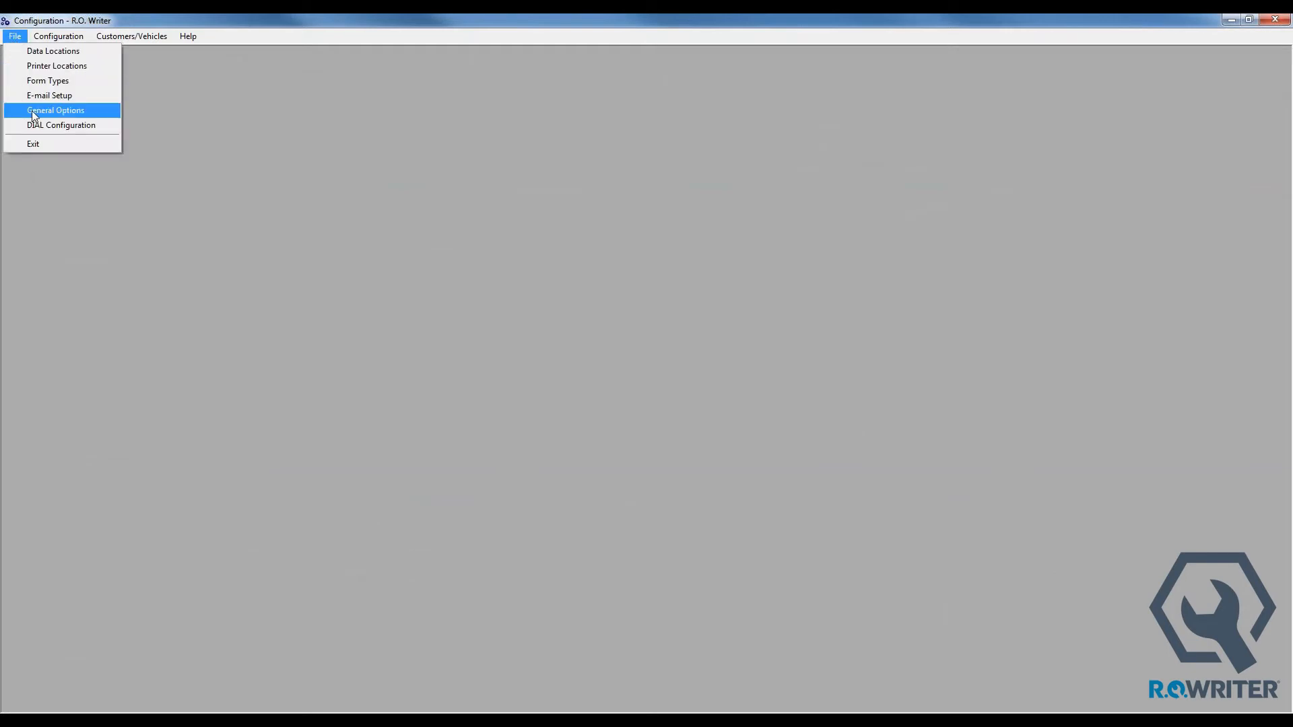
{"action": "left_click", "coordinate": [56, 109]}
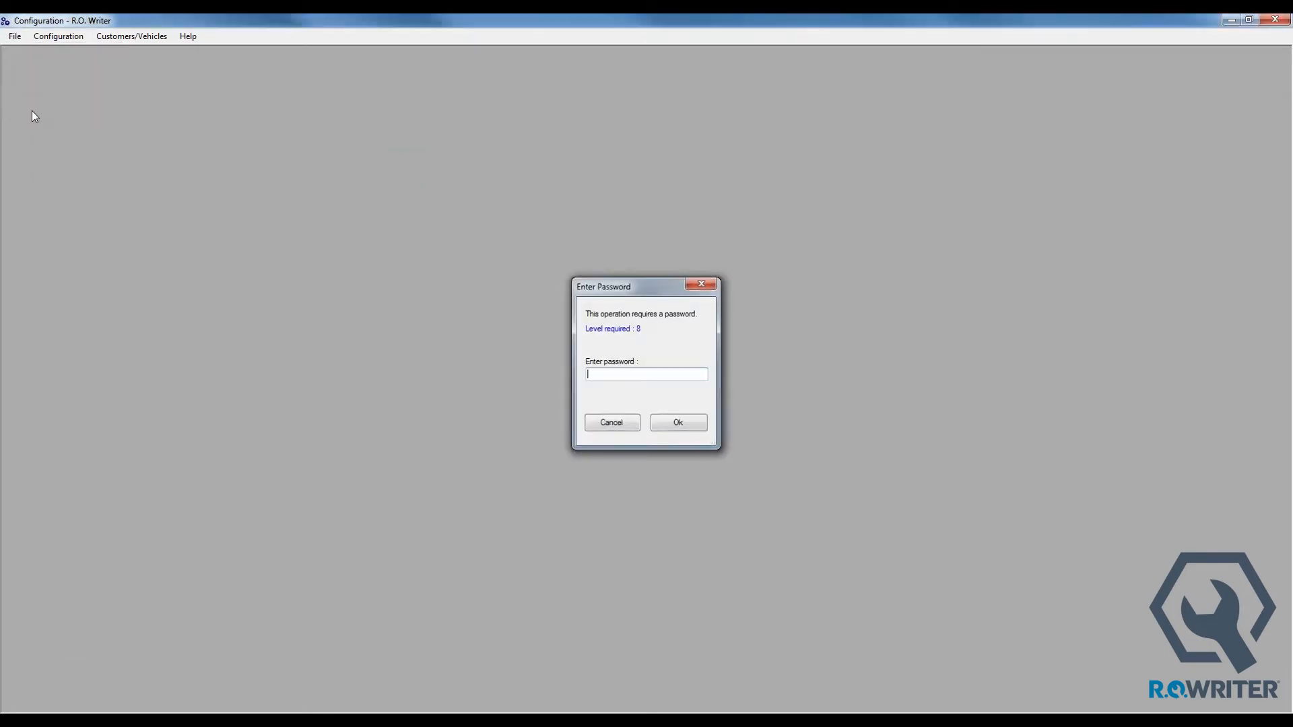
{"action": "left_click", "coordinate": [676, 422]}
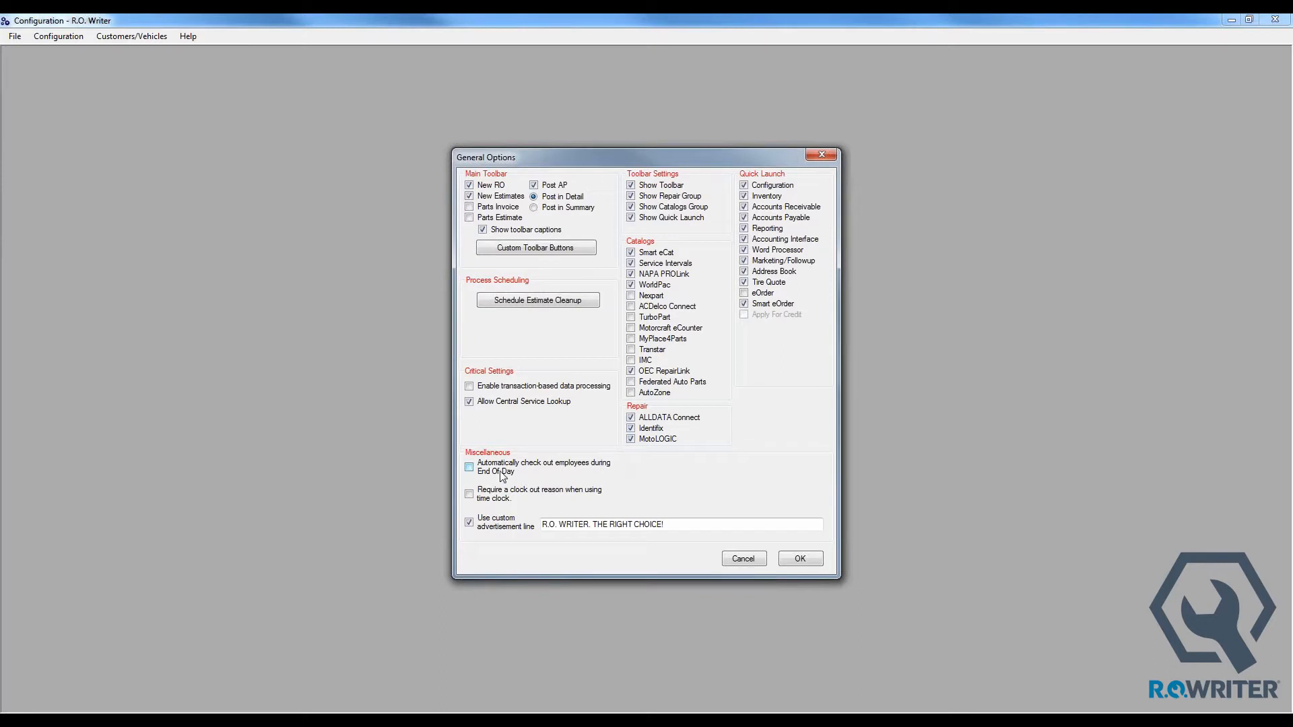
{"action": "left_click", "coordinate": [470, 466]}
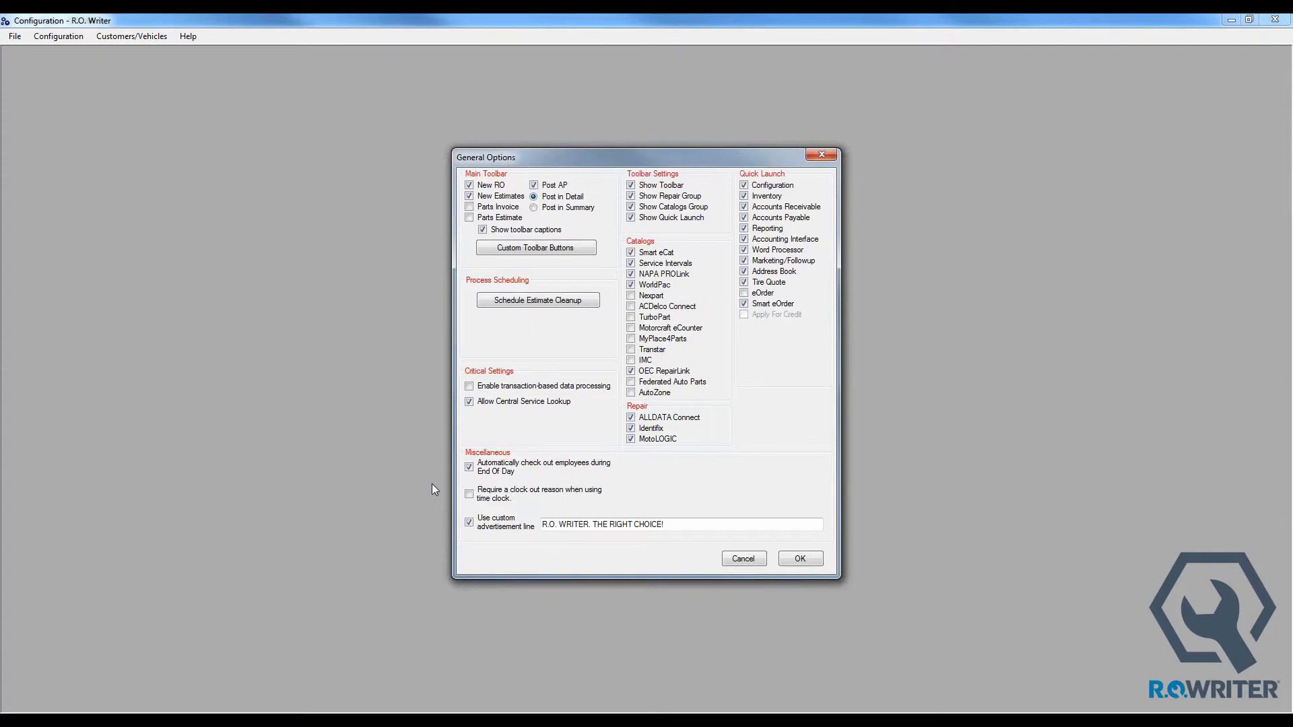
{"action": "left_click", "coordinate": [470, 493]}
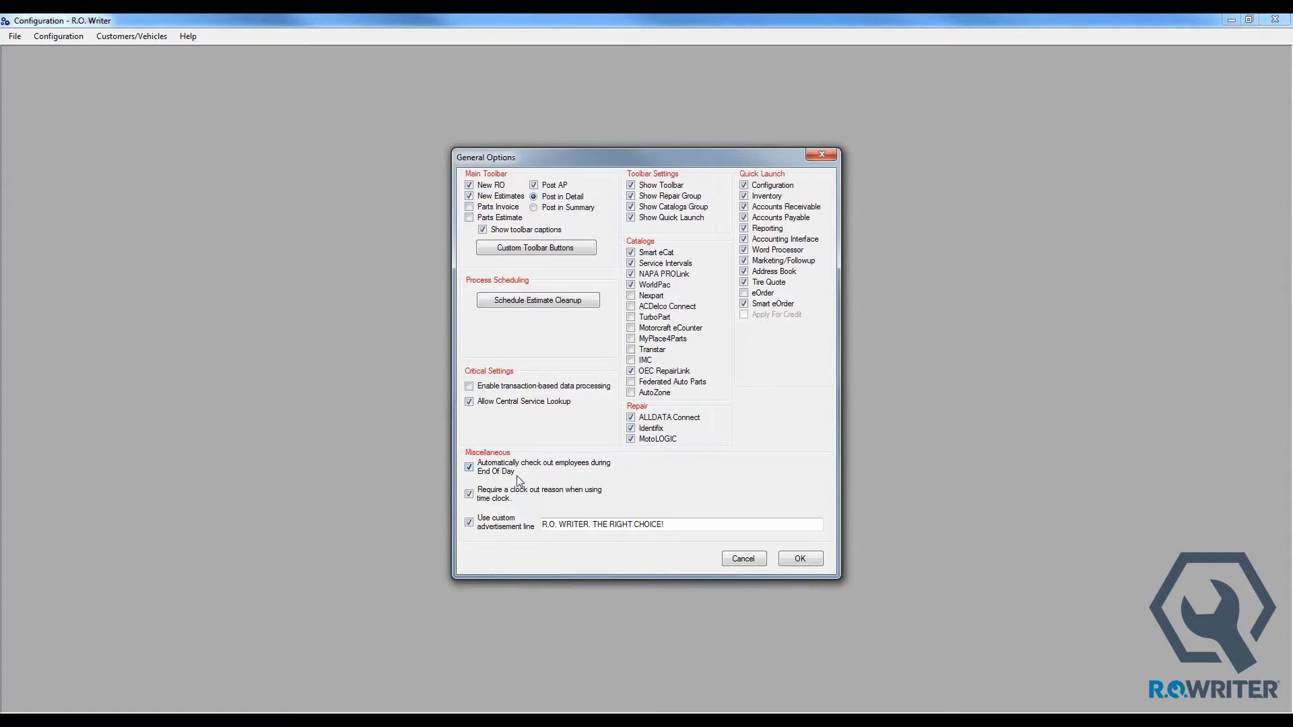
{"action": "mouse_move", "coordinate": [515, 476]}
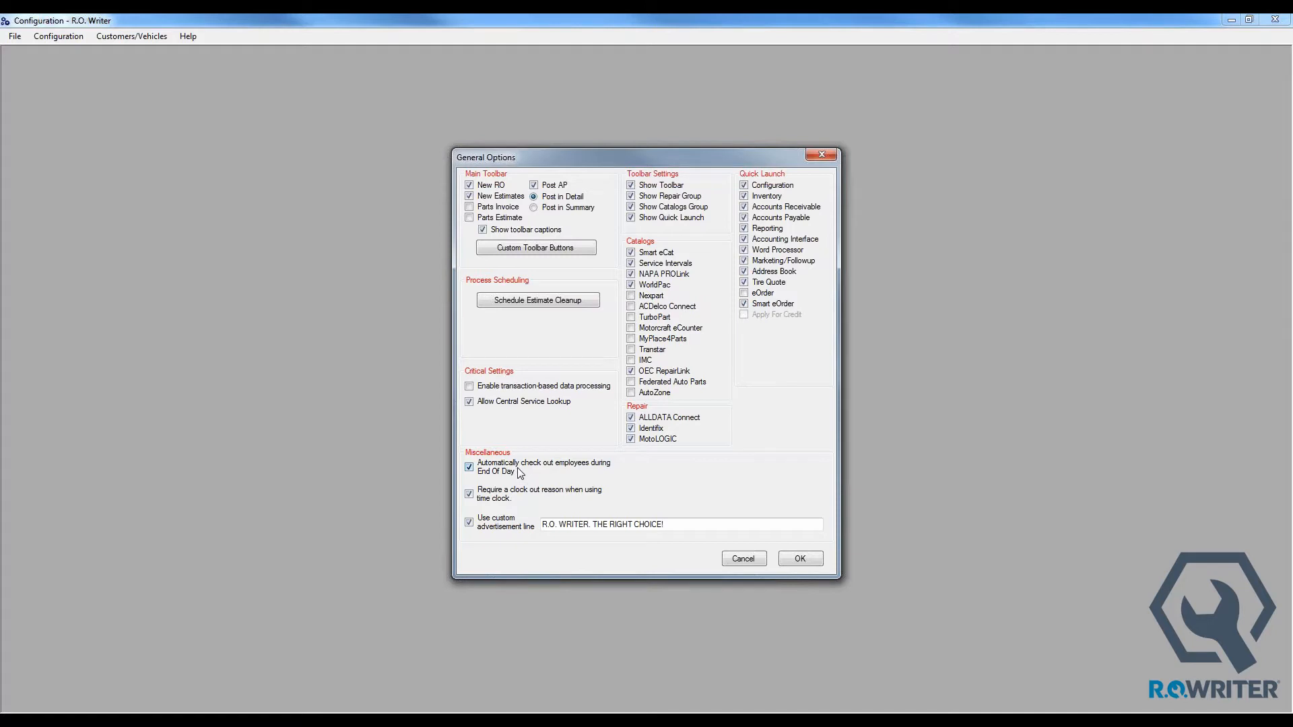
{"action": "mouse_move", "coordinate": [565, 485]}
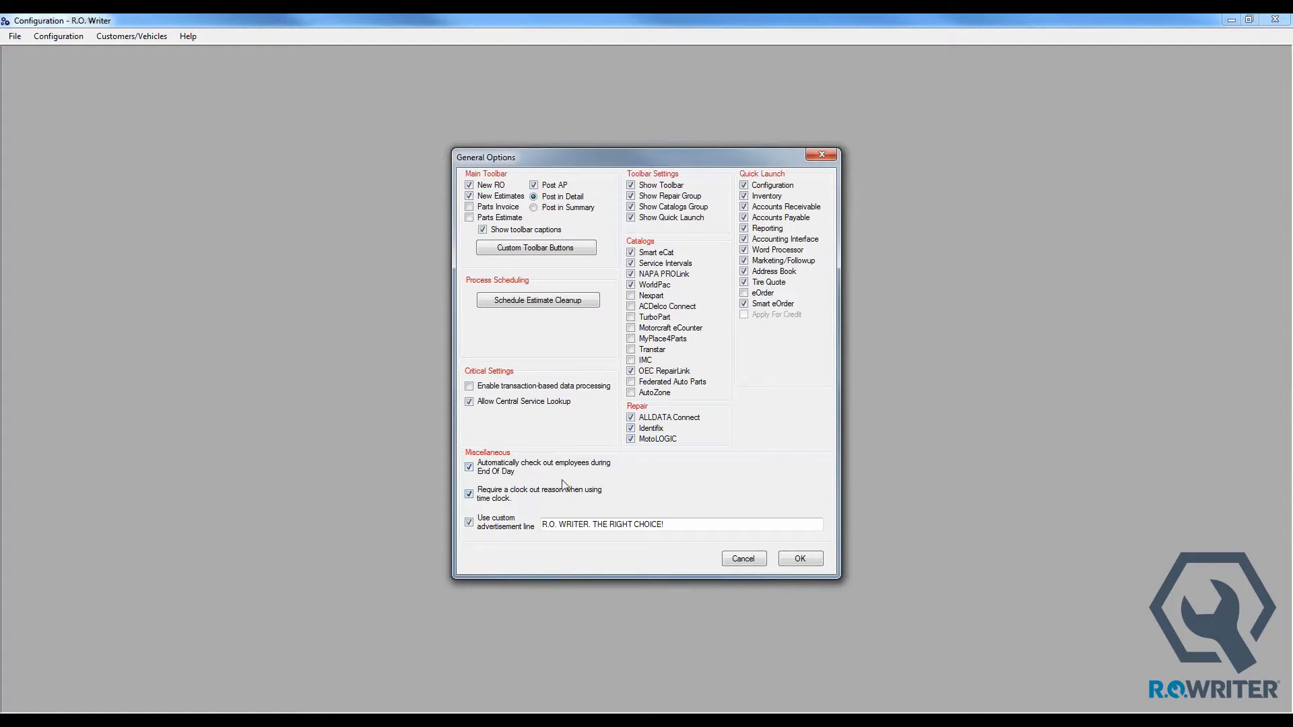
{"action": "left_click", "coordinate": [58, 35]}
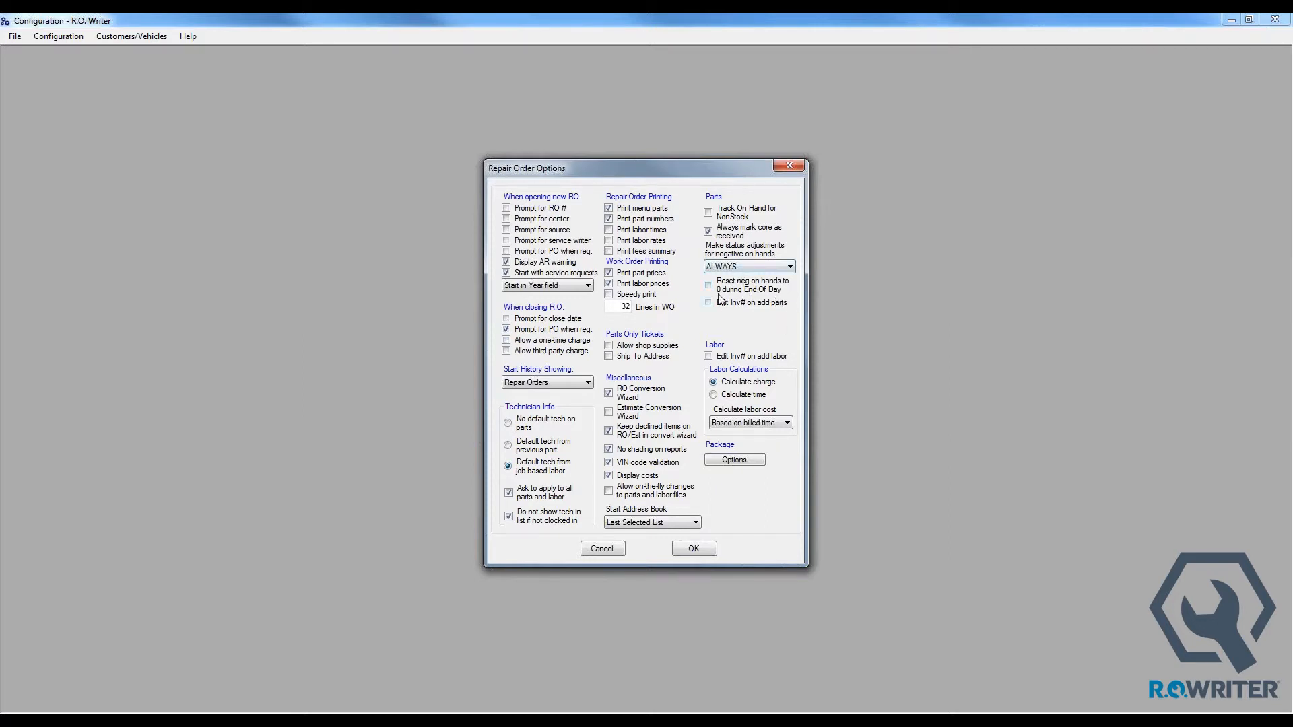
Step: Tick 'Reset neg on hands to 0 during End Of Day' in Repair Order Options and save
{"action": "left_click", "coordinate": [708, 284]}
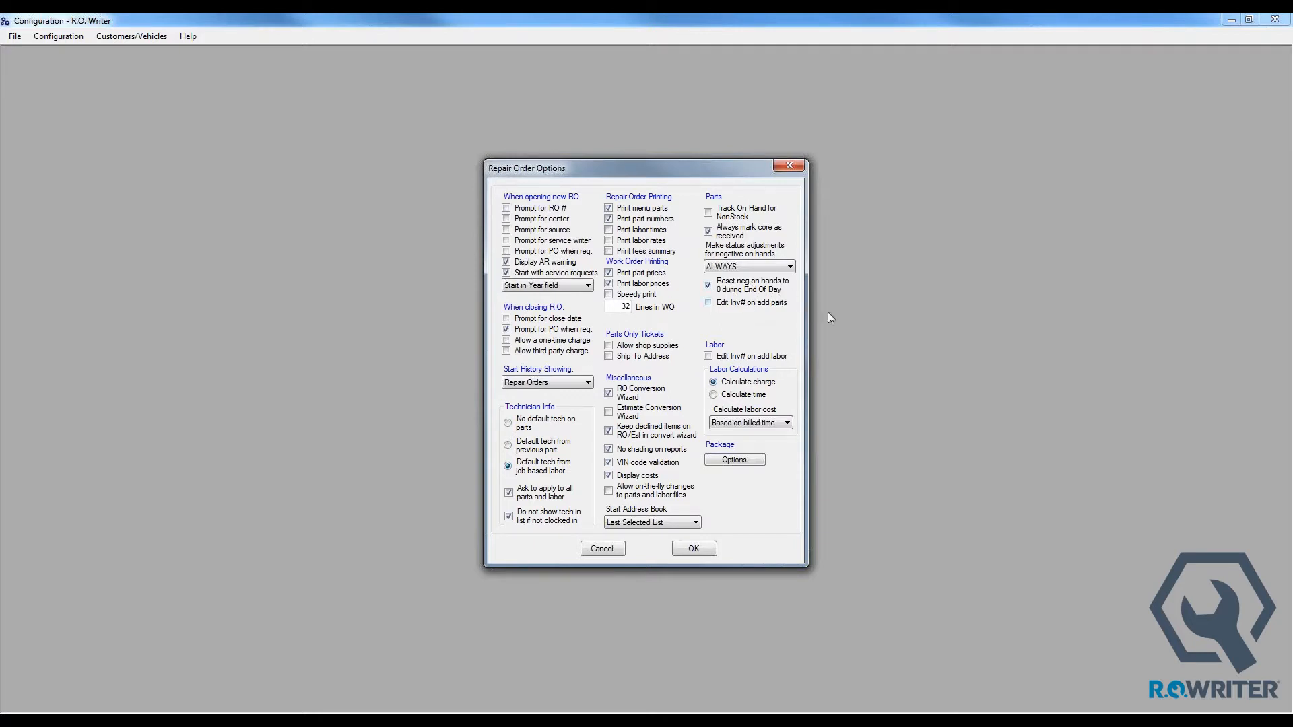
{"action": "left_click", "coordinate": [58, 35]}
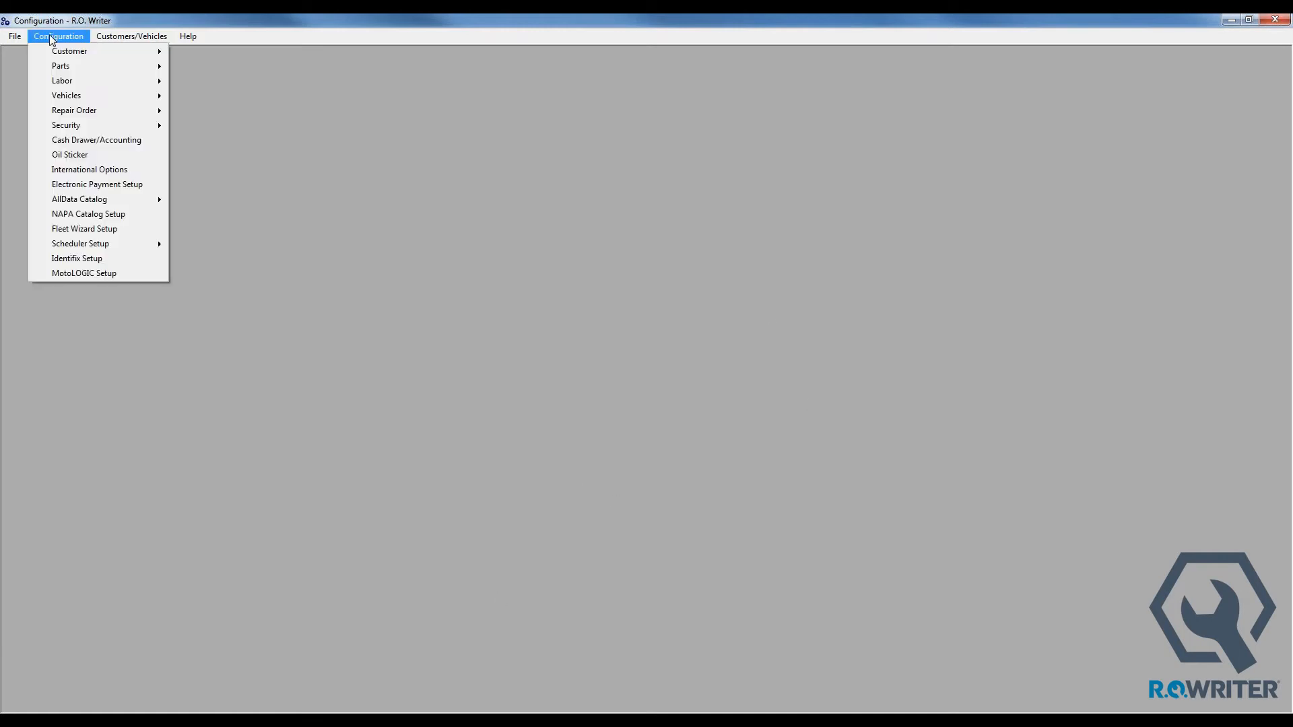
{"action": "mouse_move", "coordinate": [96, 184]}
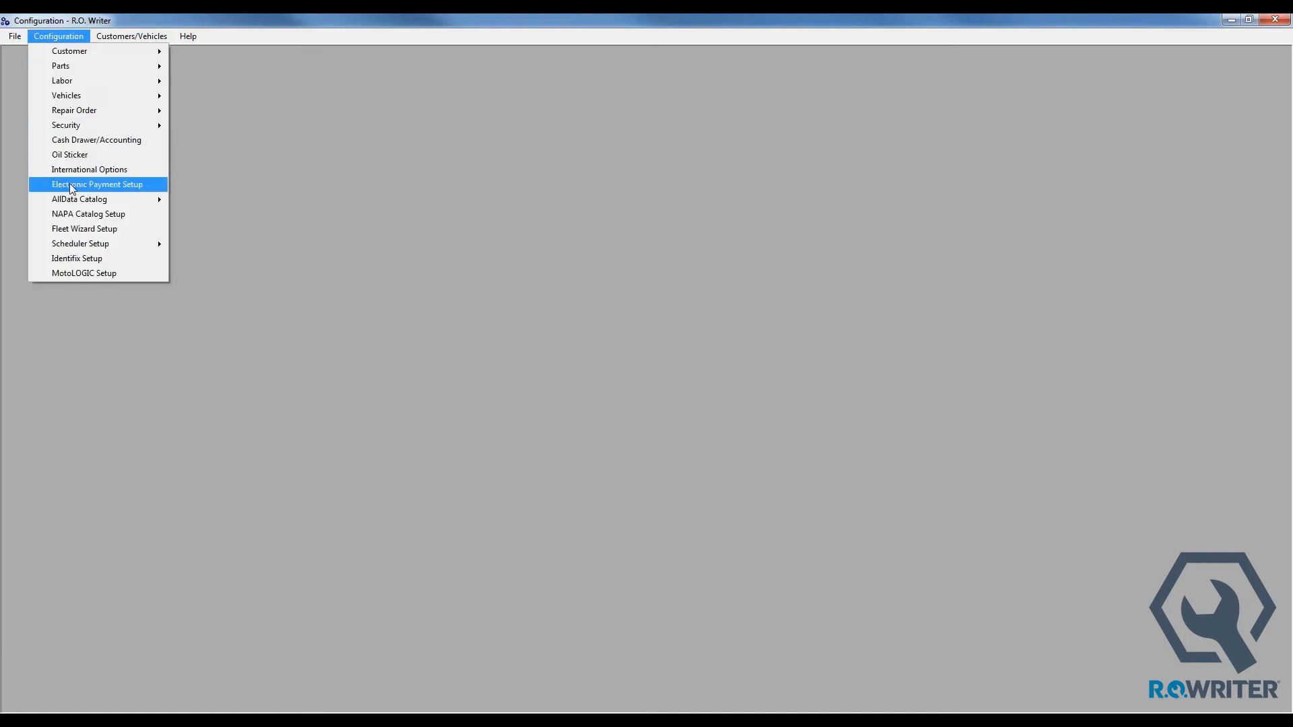
Step: Accept the Electronic Payment Setup disclaimer and save the PayPros ePayment configuration
{"action": "left_click", "coordinate": [96, 183]}
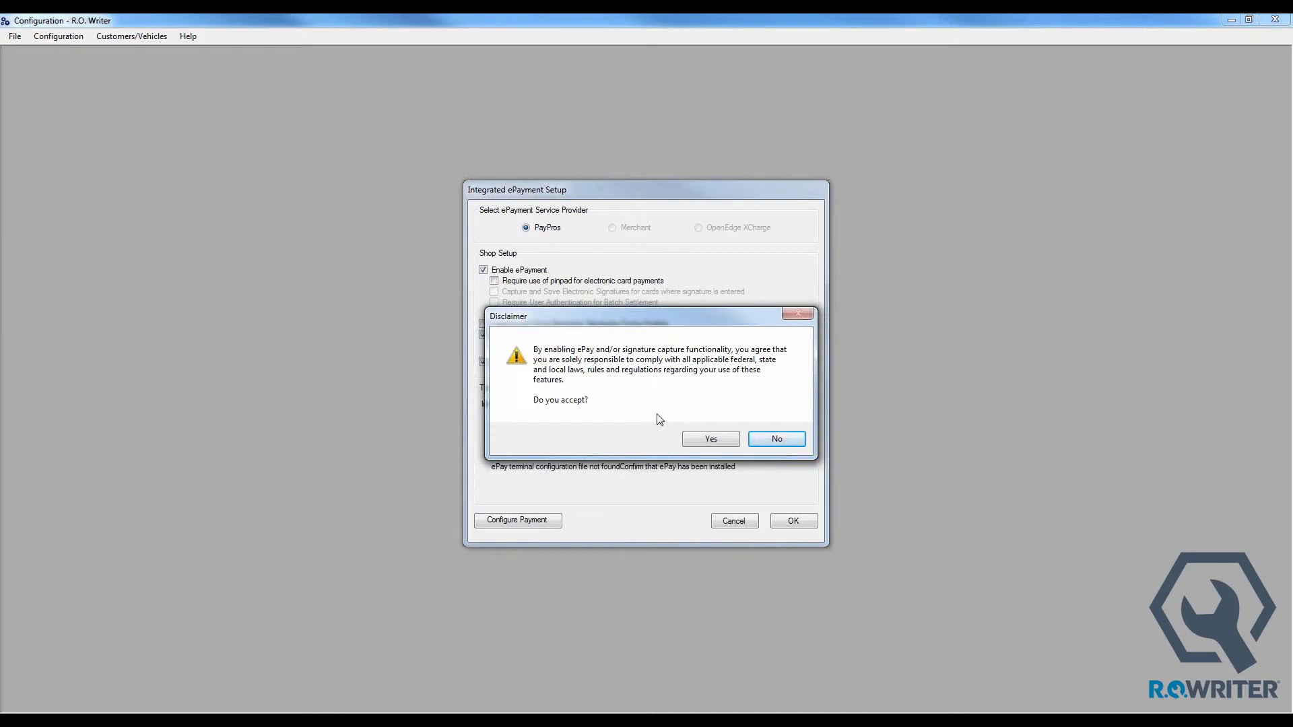
{"action": "left_click", "coordinate": [710, 438]}
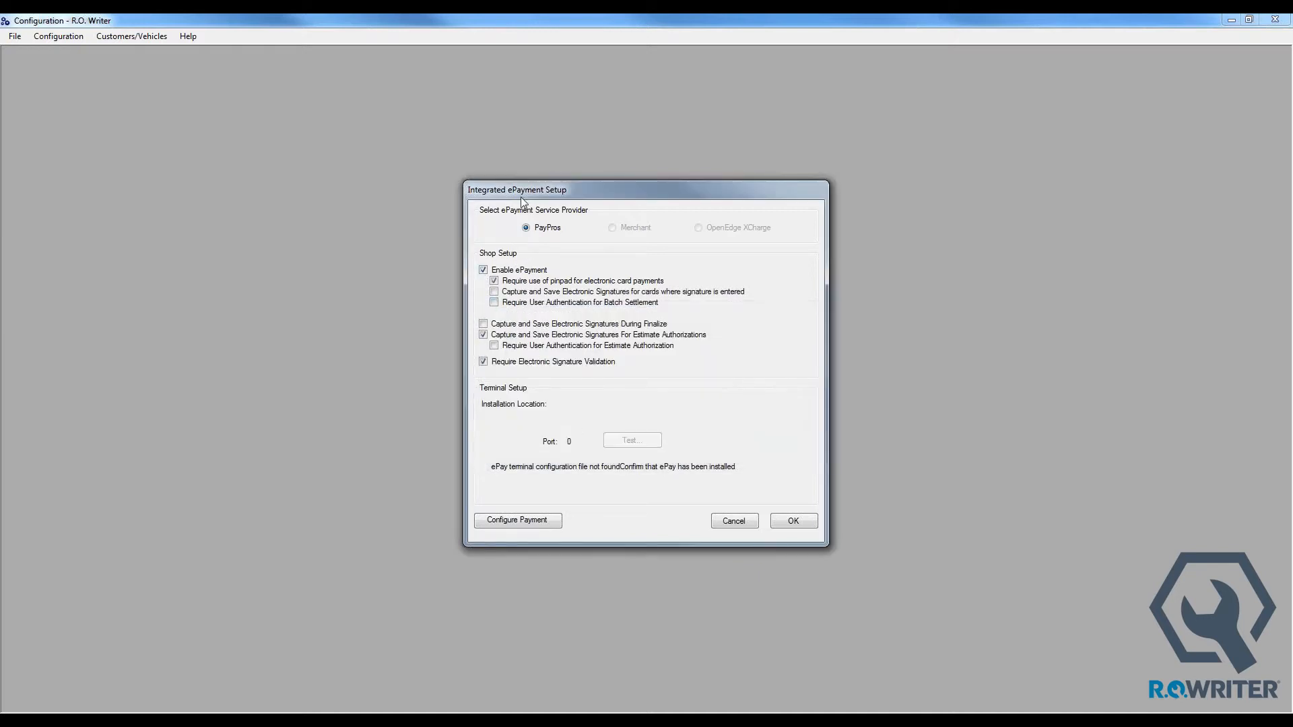
{"action": "mouse_move", "coordinate": [382, 330]}
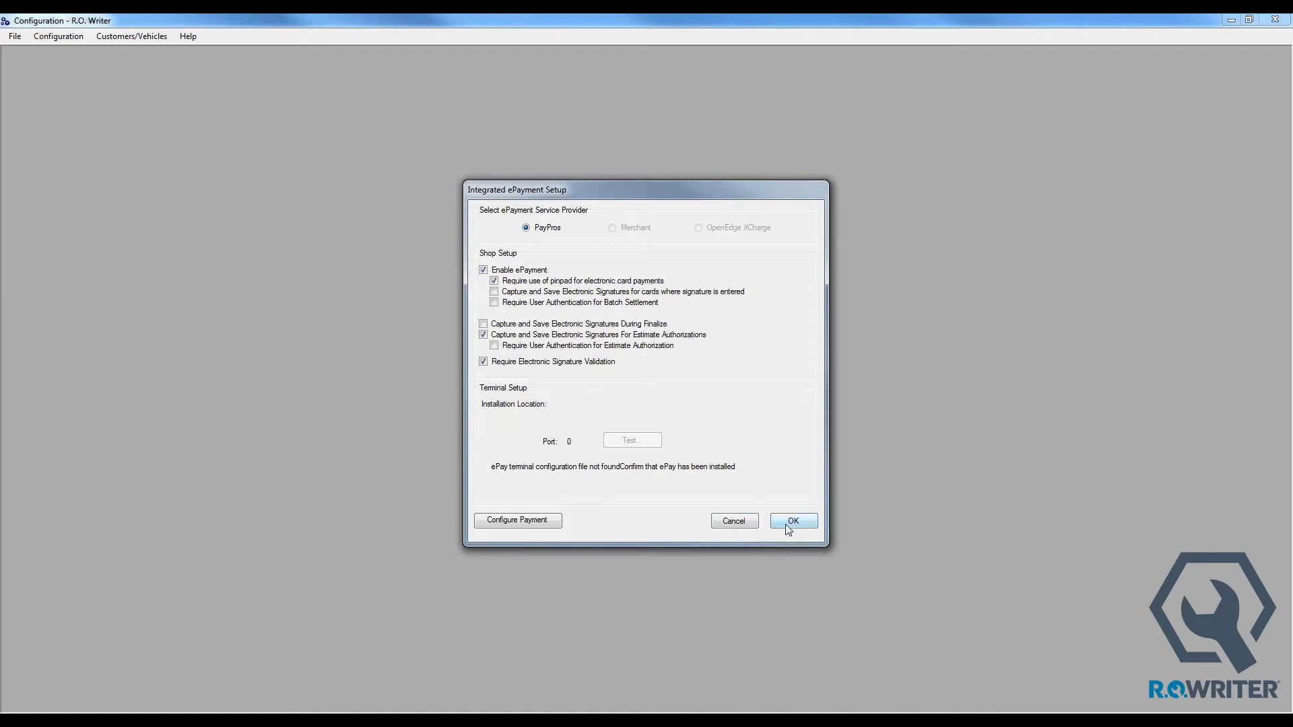
{"action": "key", "text": "alt+tab"}
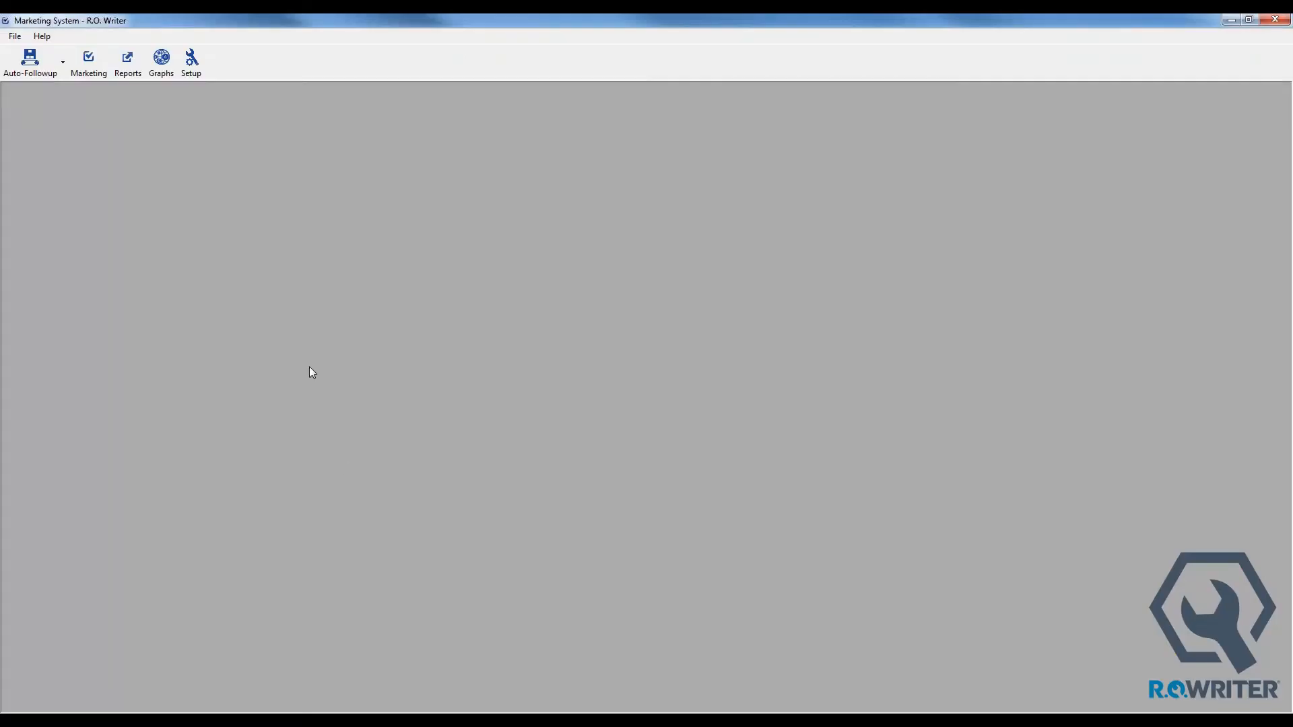
Step: Review the Auto-Followup dropdown options in Marketing System, then bring up Marketing Setup
{"action": "left_click", "coordinate": [30, 59]}
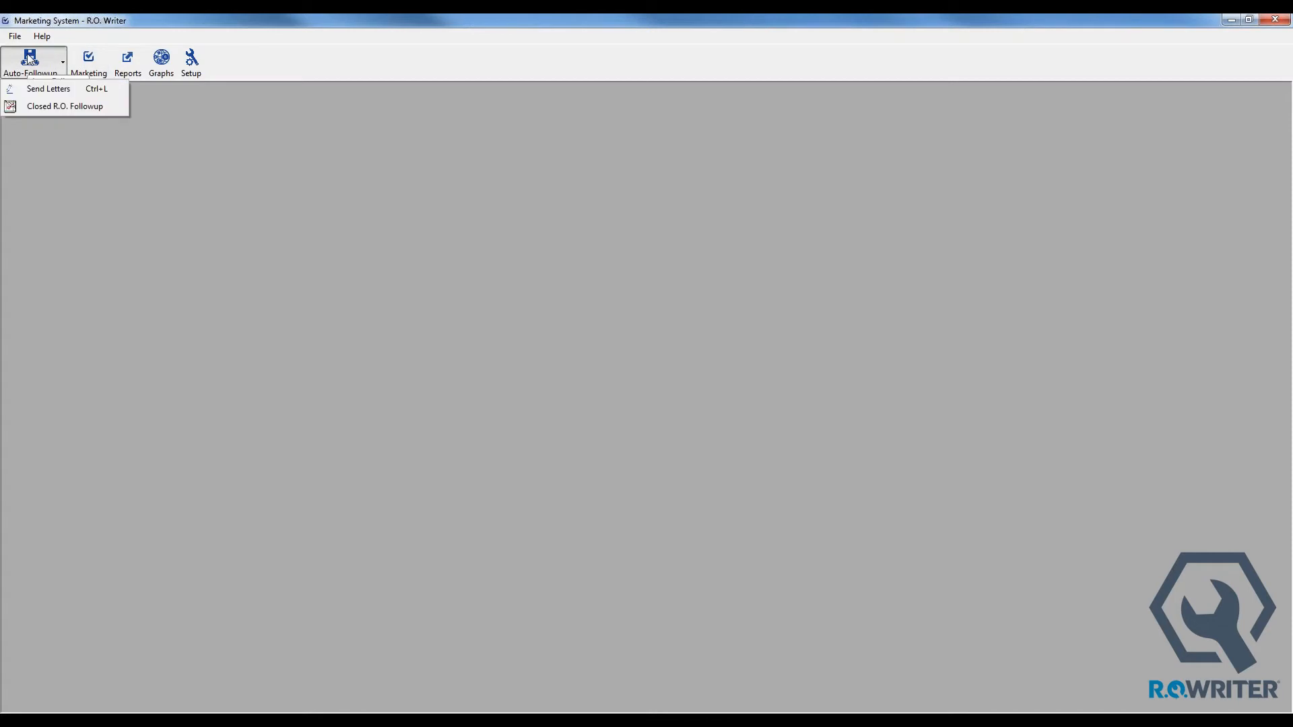
{"action": "mouse_move", "coordinate": [65, 105]}
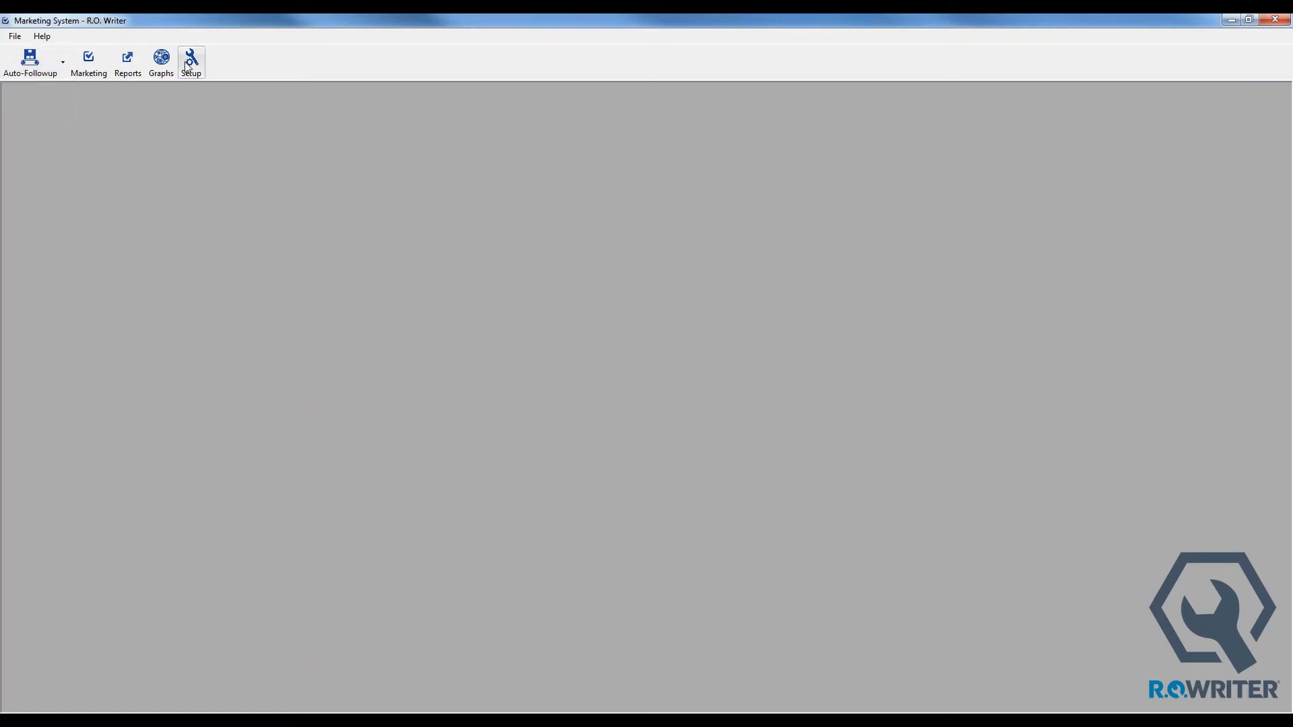
{"action": "left_click", "coordinate": [191, 59]}
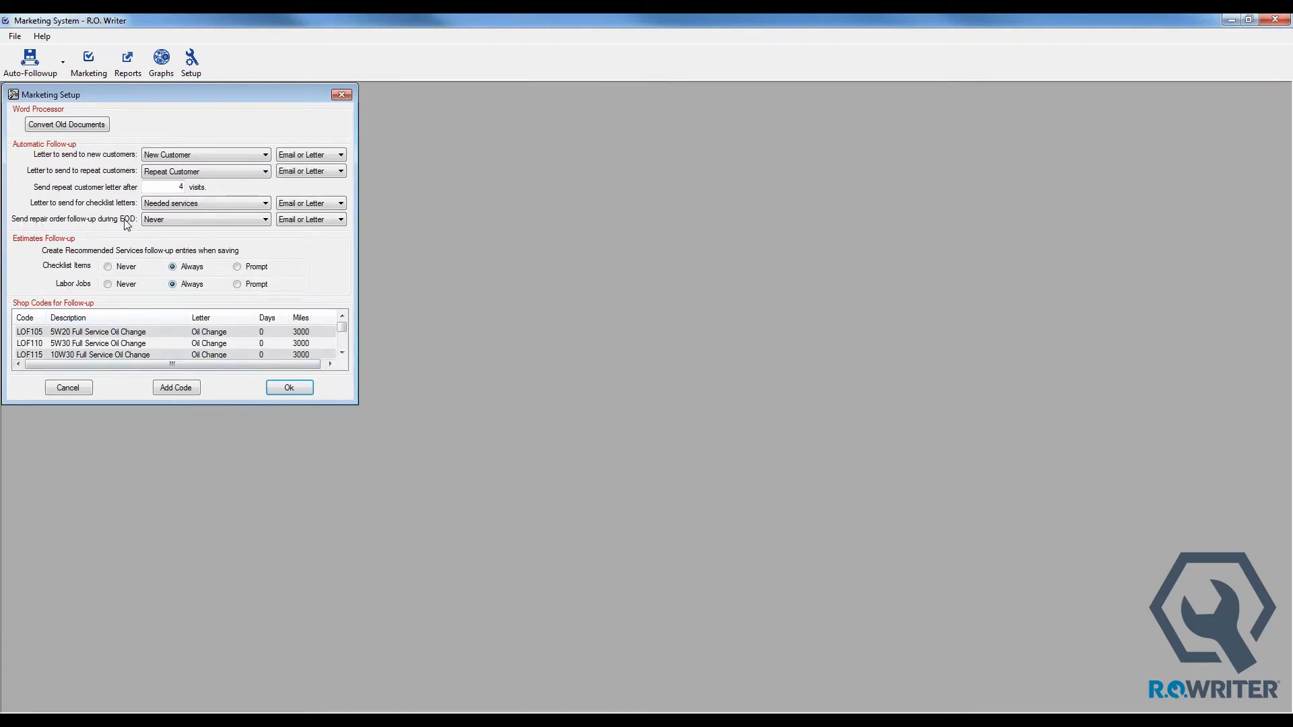
{"action": "mouse_move", "coordinate": [219, 249]}
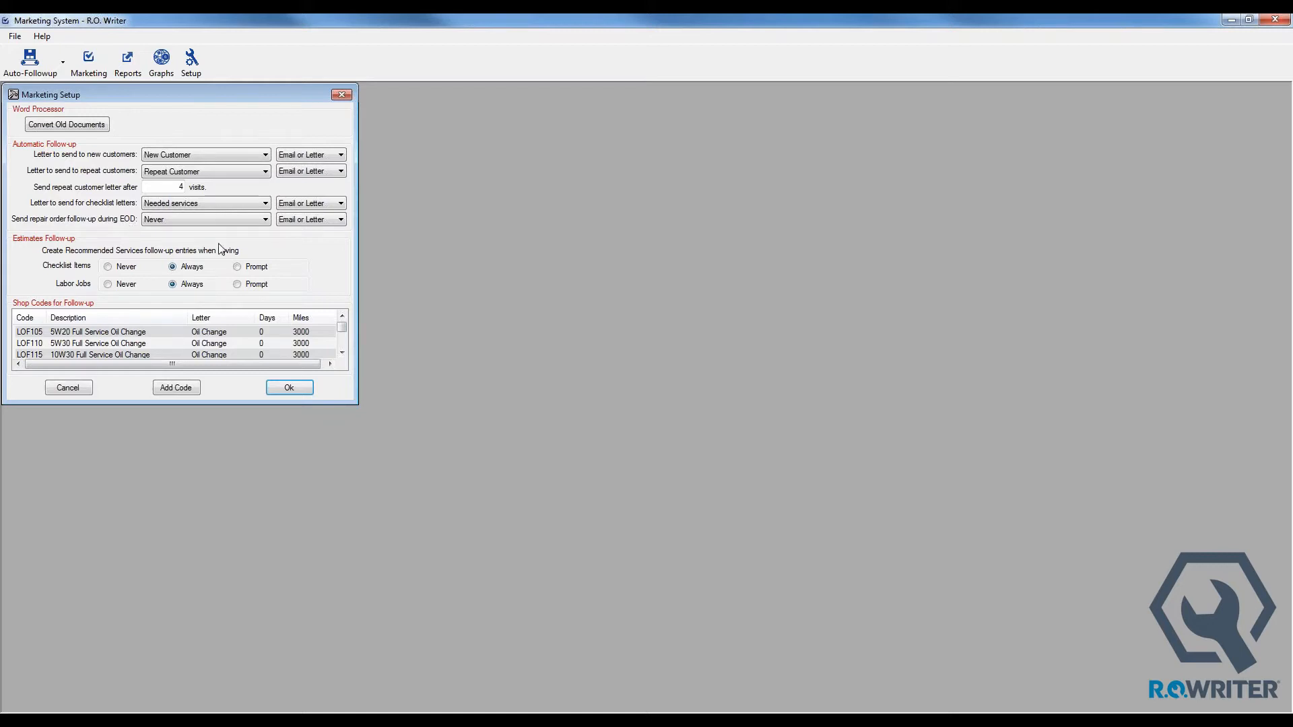
Step: Set EOD repair order follow-up to Prompt via Email or Letter and acknowledge the confirmation
{"action": "left_click", "coordinate": [265, 218]}
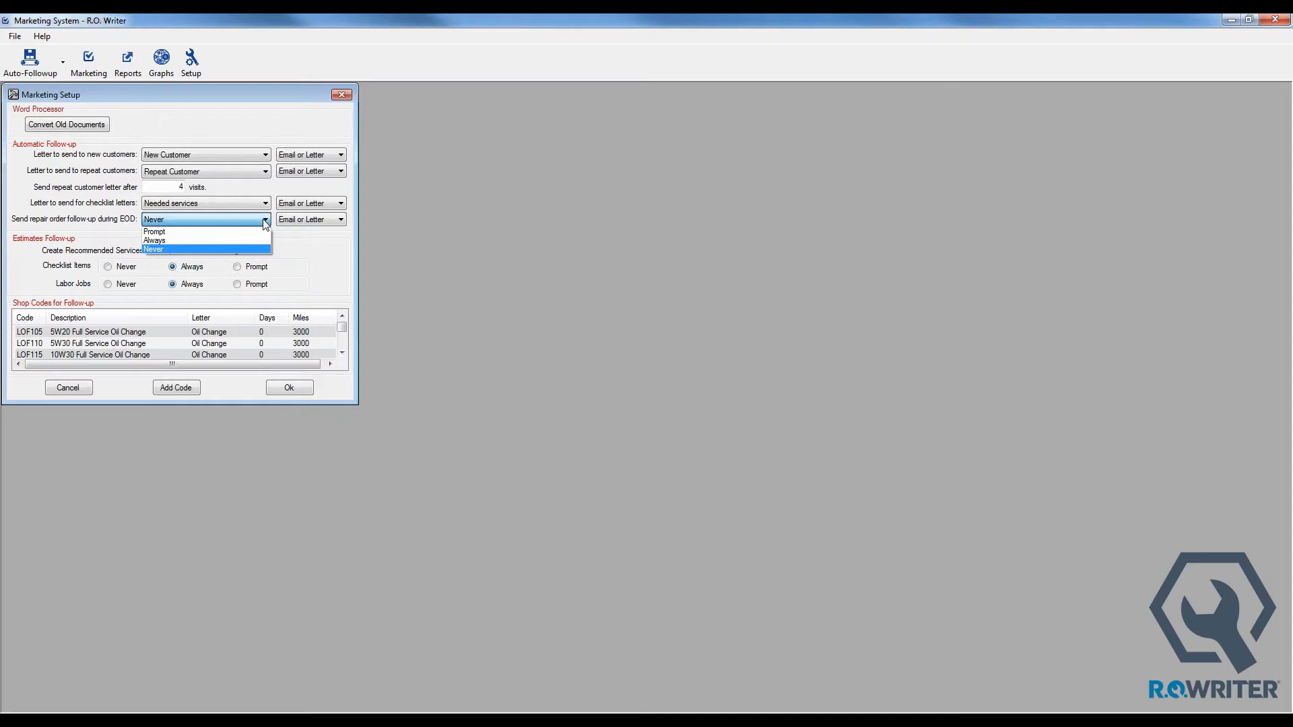
{"action": "left_click", "coordinate": [154, 231]}
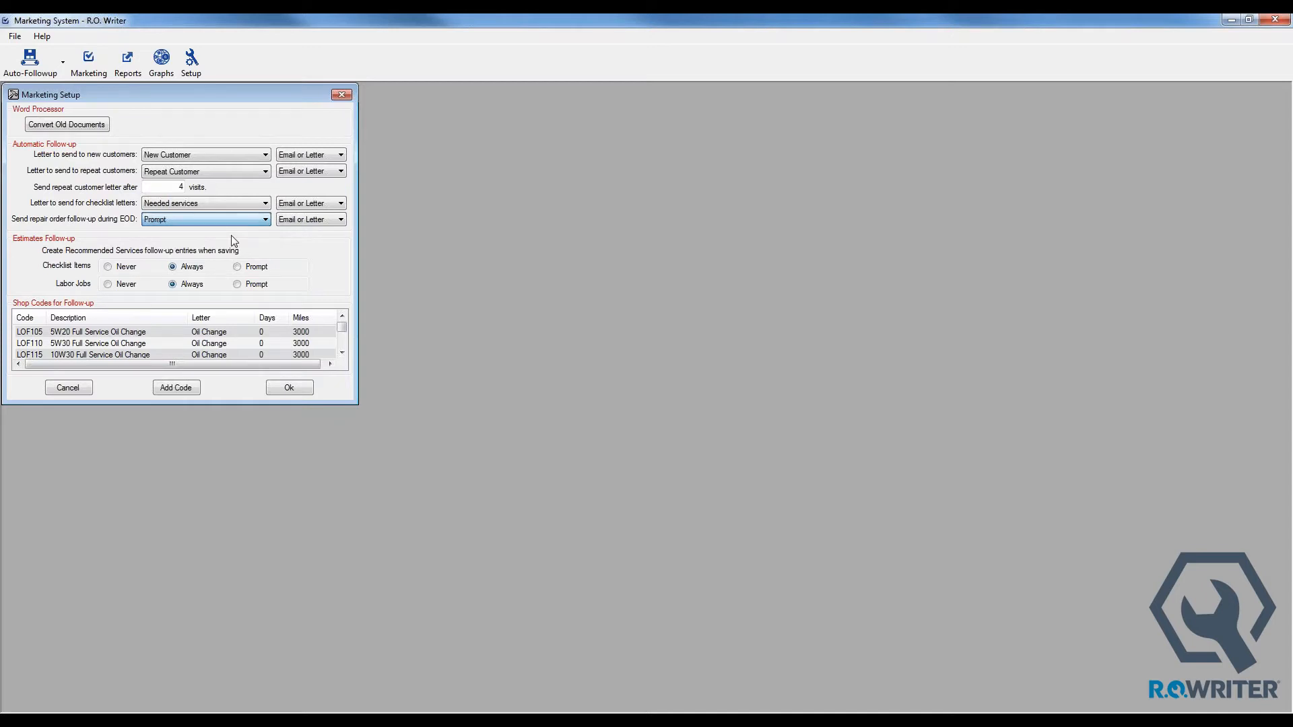
{"action": "left_click", "coordinate": [340, 218]}
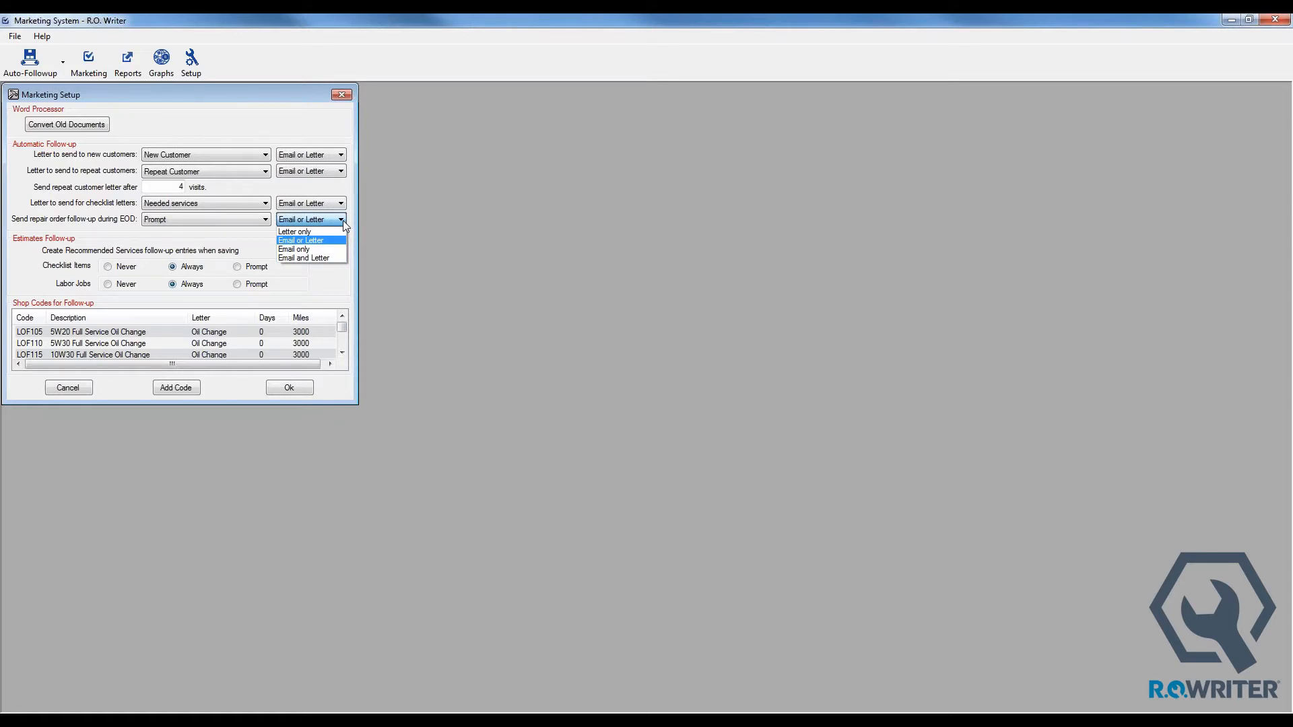
{"action": "left_click", "coordinate": [300, 218]}
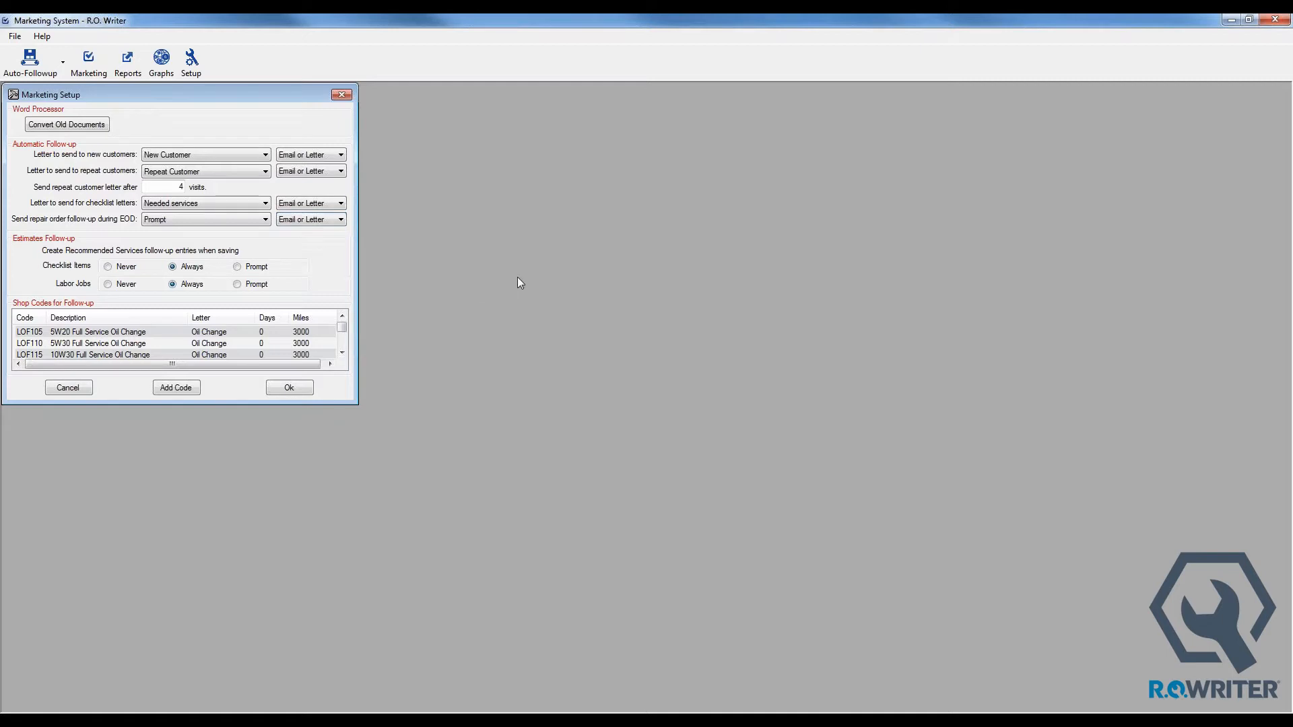
{"action": "mouse_move", "coordinate": [524, 291]}
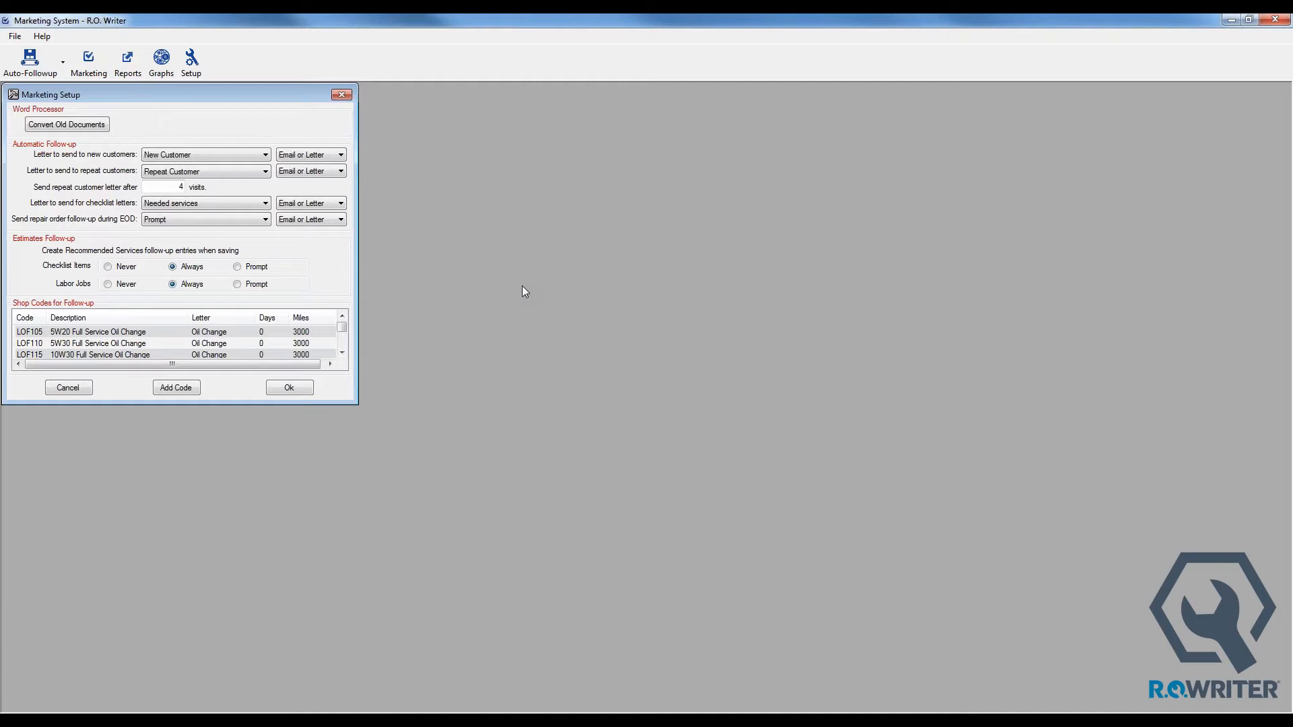
{"action": "mouse_move", "coordinate": [345, 226]}
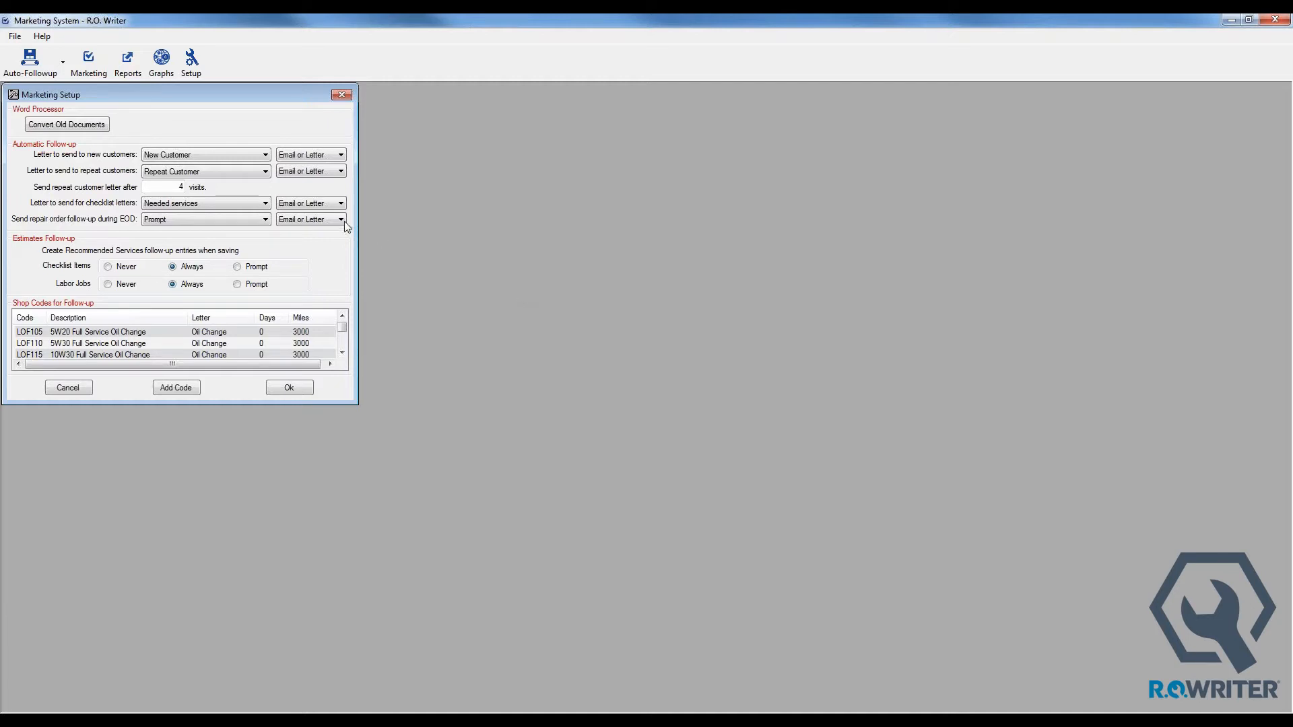
{"action": "left_click", "coordinate": [339, 219]}
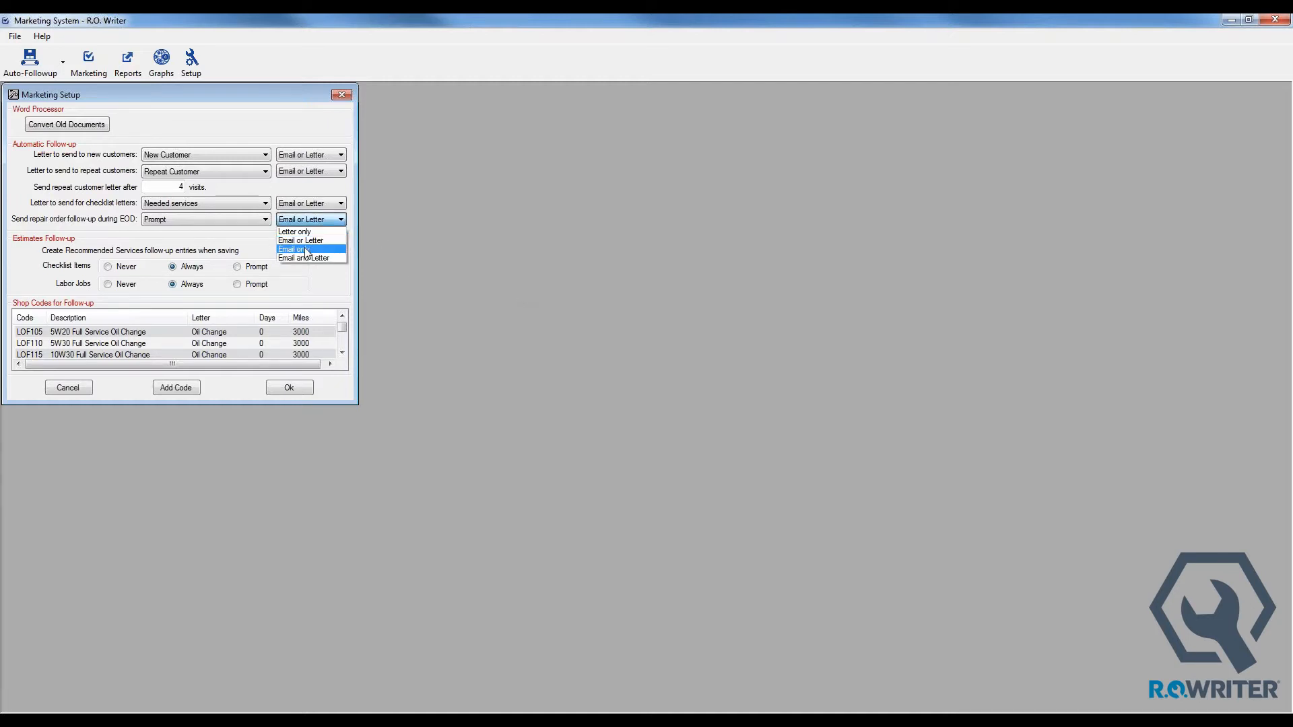
{"action": "left_click", "coordinate": [297, 249]}
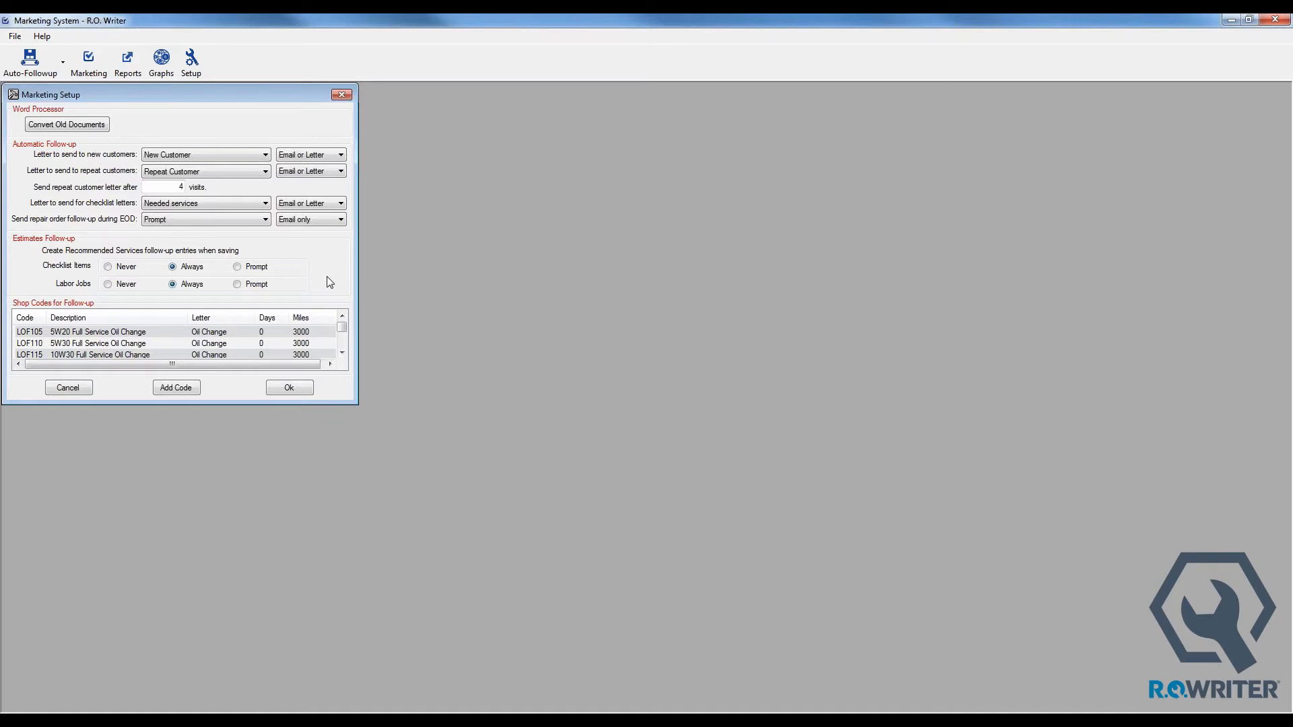
{"action": "left_click", "coordinate": [339, 218]}
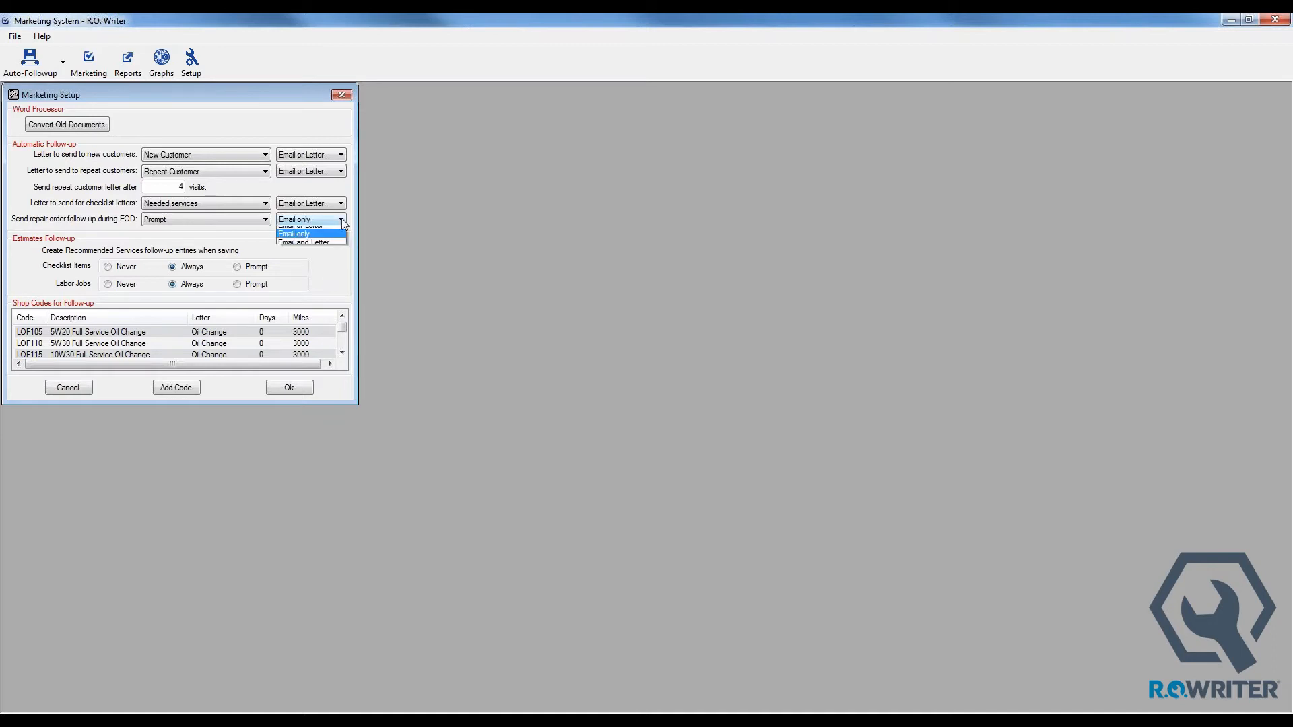
{"action": "left_click", "coordinate": [301, 219]}
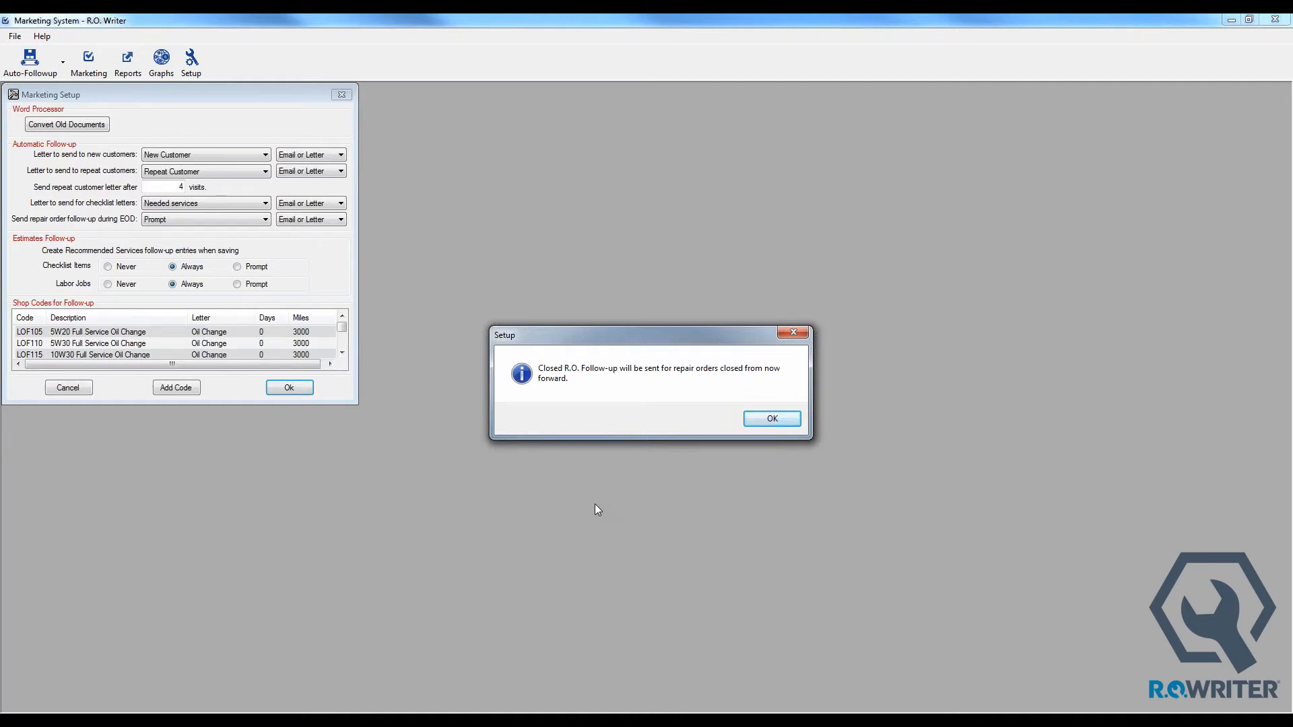
{"action": "left_click", "coordinate": [771, 418]}
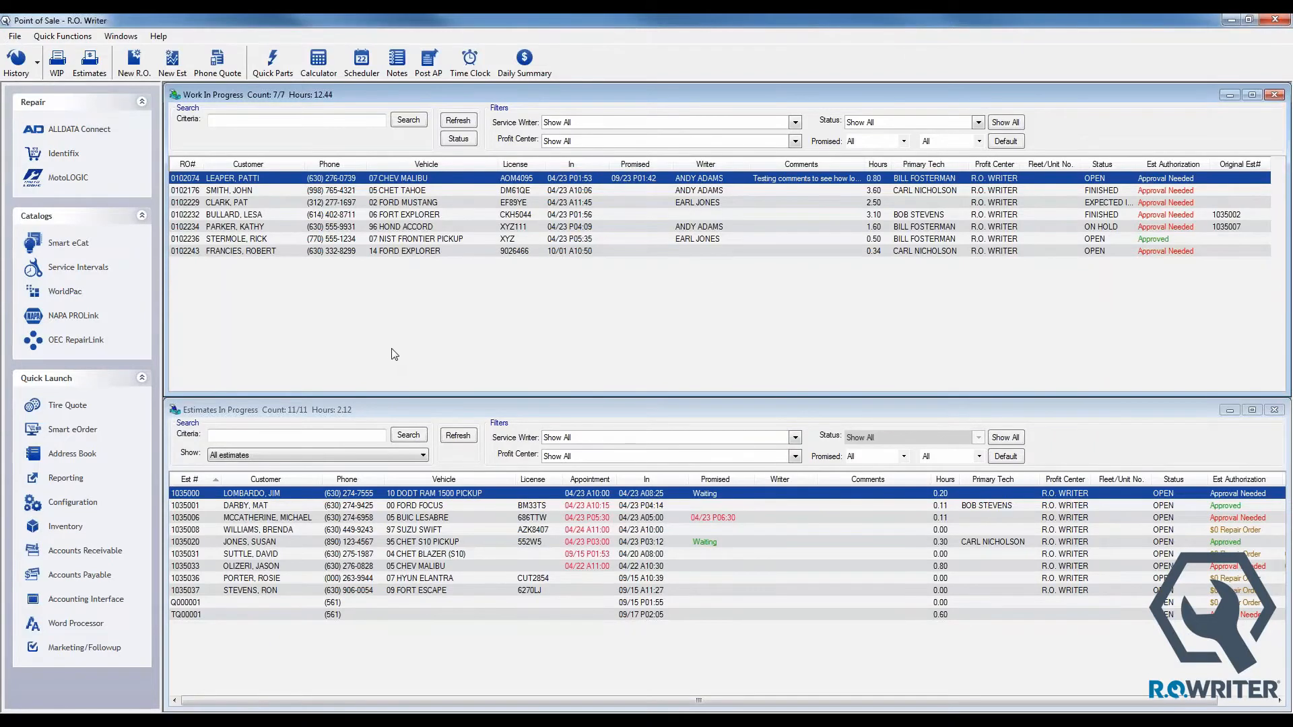
{"action": "mouse_move", "coordinate": [388, 348]}
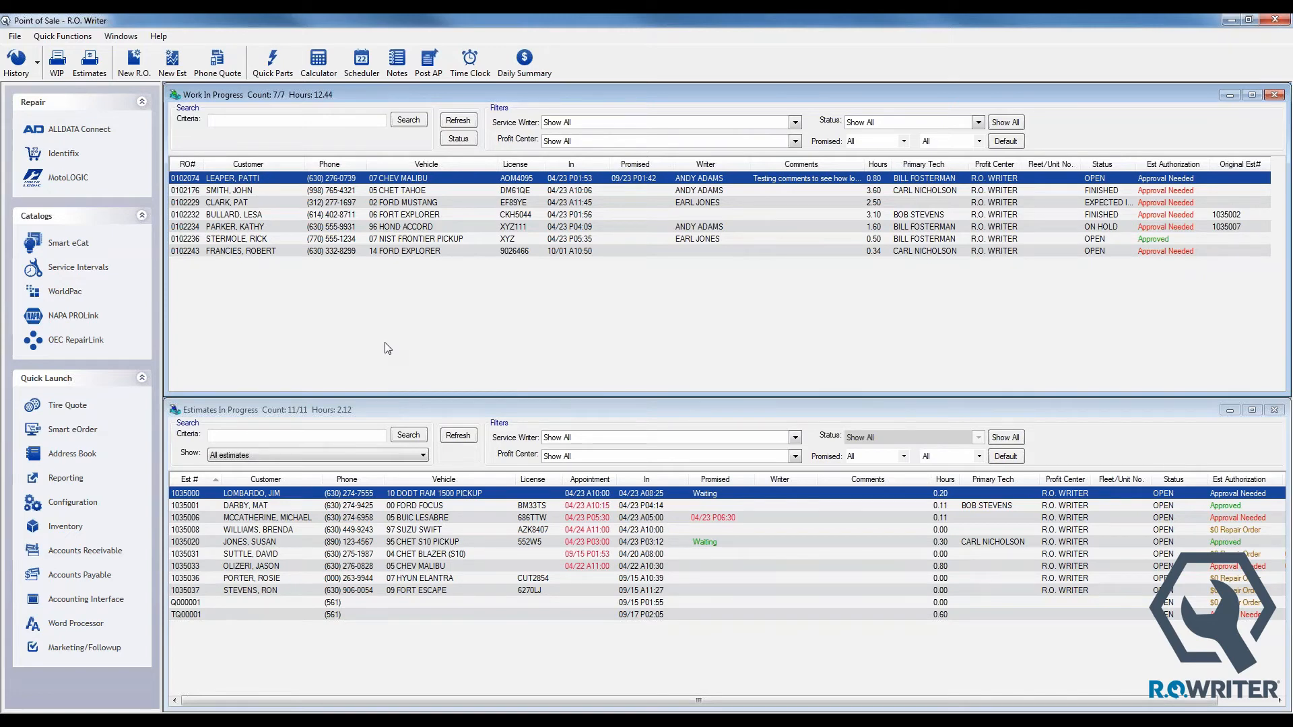
{"action": "mouse_move", "coordinate": [75, 623]}
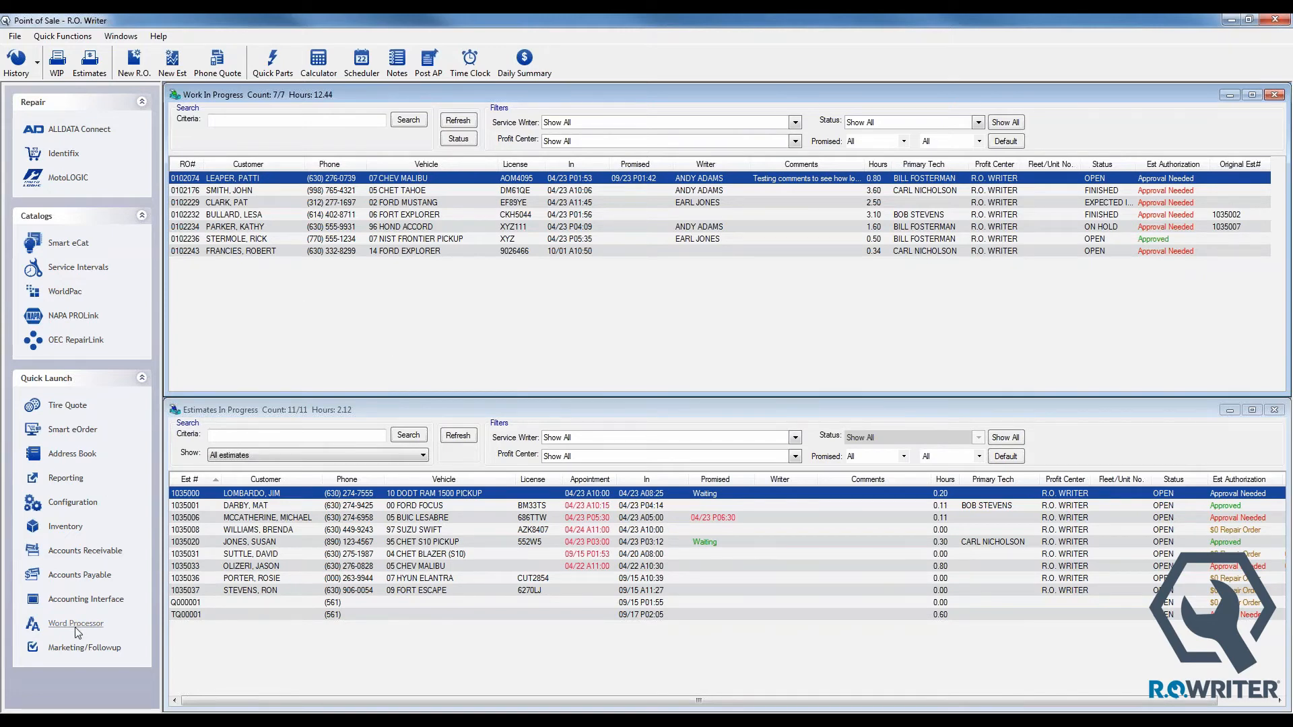
{"action": "mouse_move", "coordinate": [363, 410]}
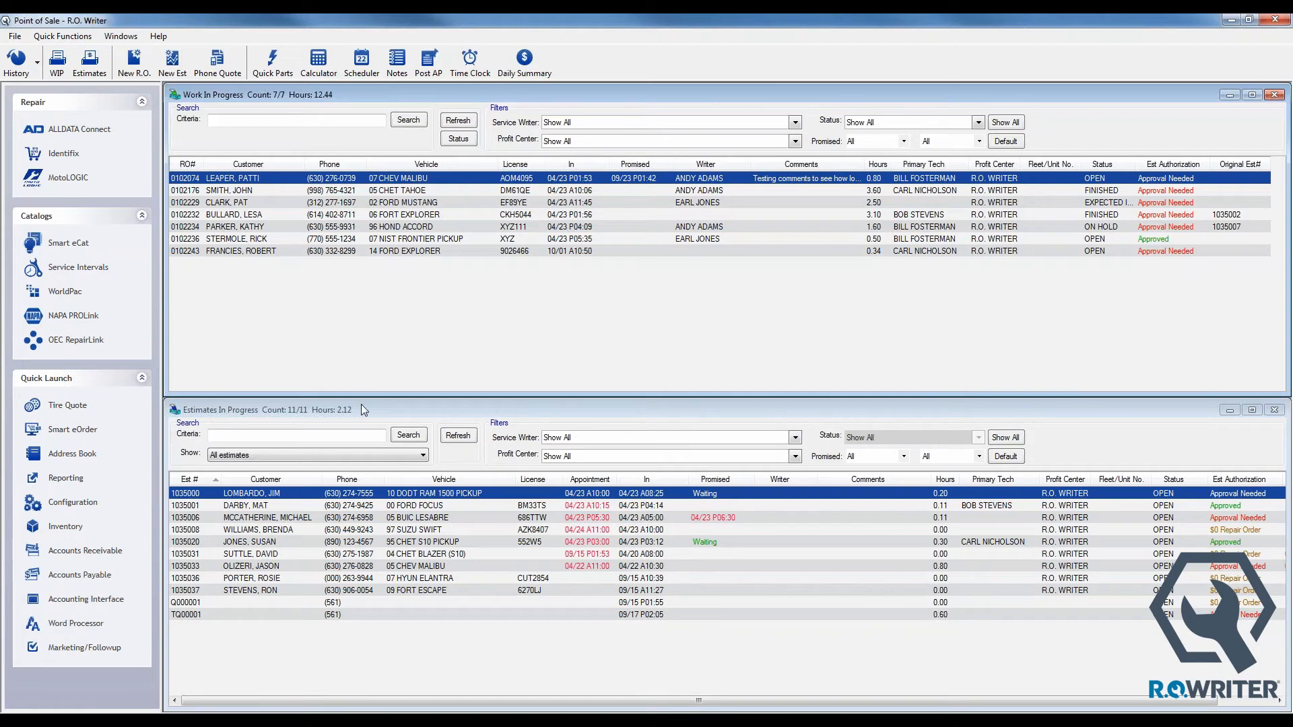
{"action": "mouse_move", "coordinate": [369, 361]}
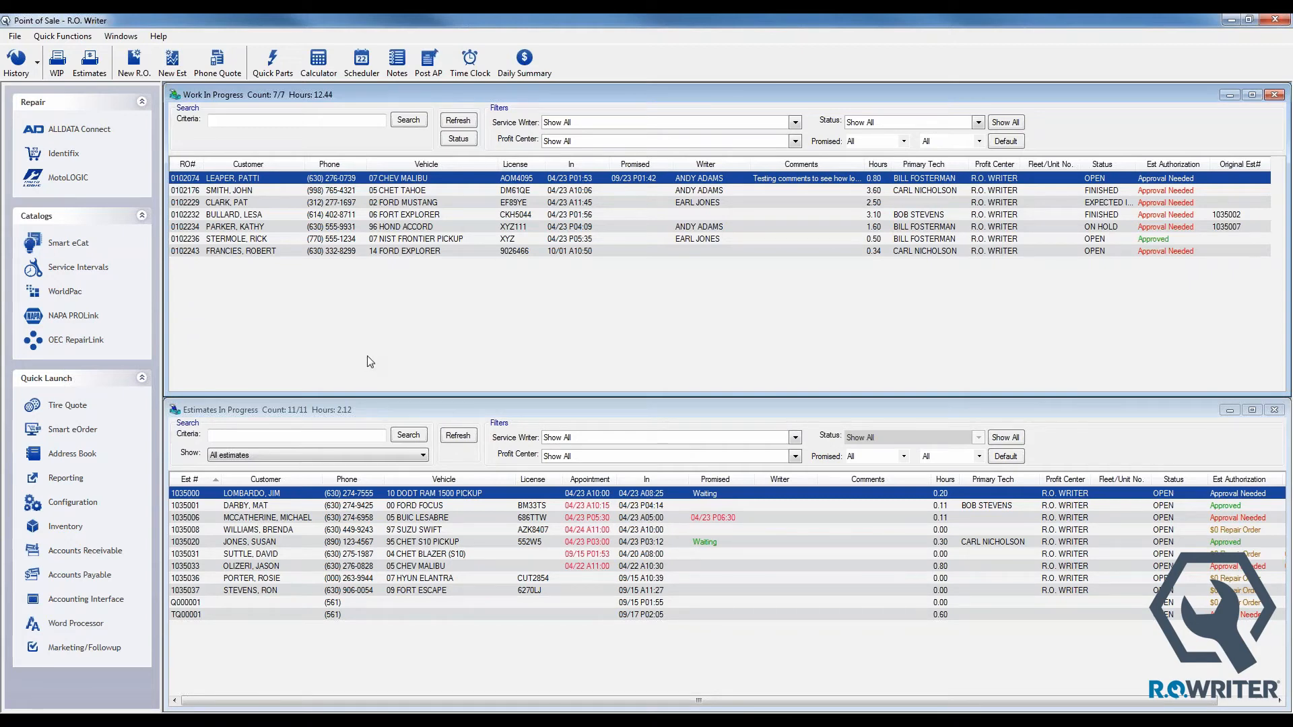
{"action": "left_click", "coordinate": [75, 623]}
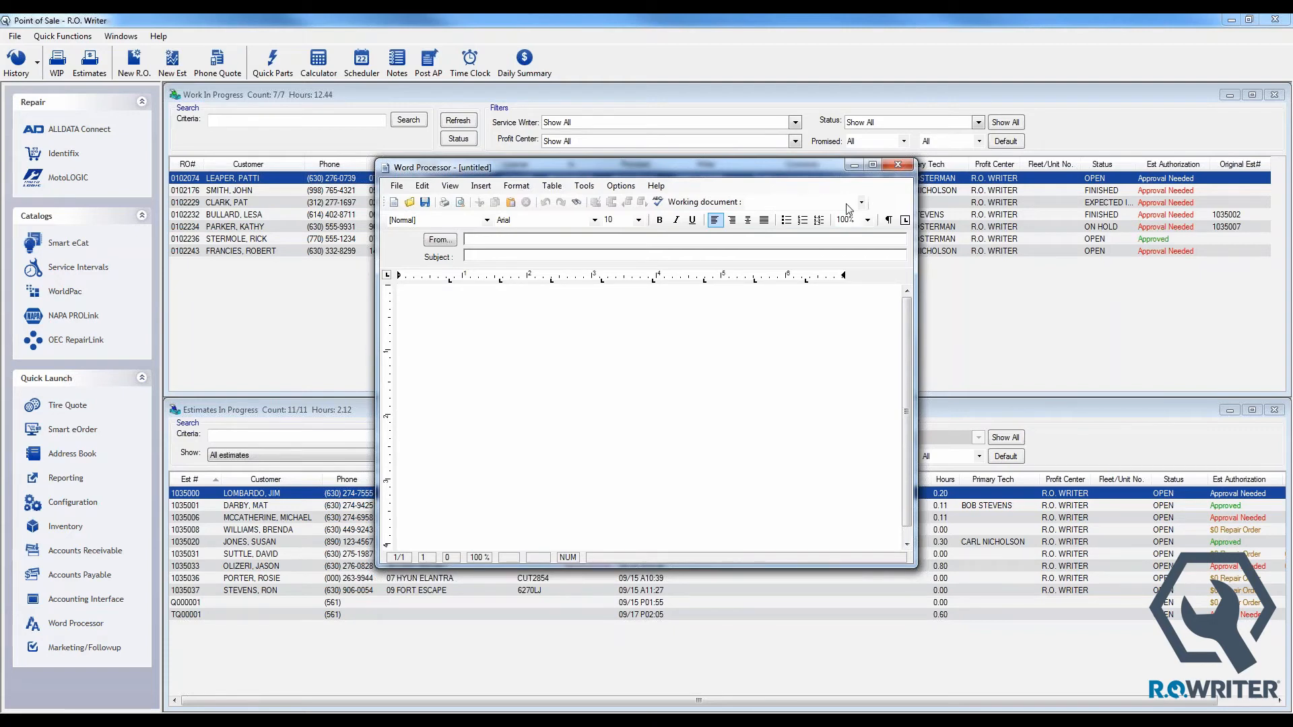
{"action": "left_click", "coordinate": [861, 202]}
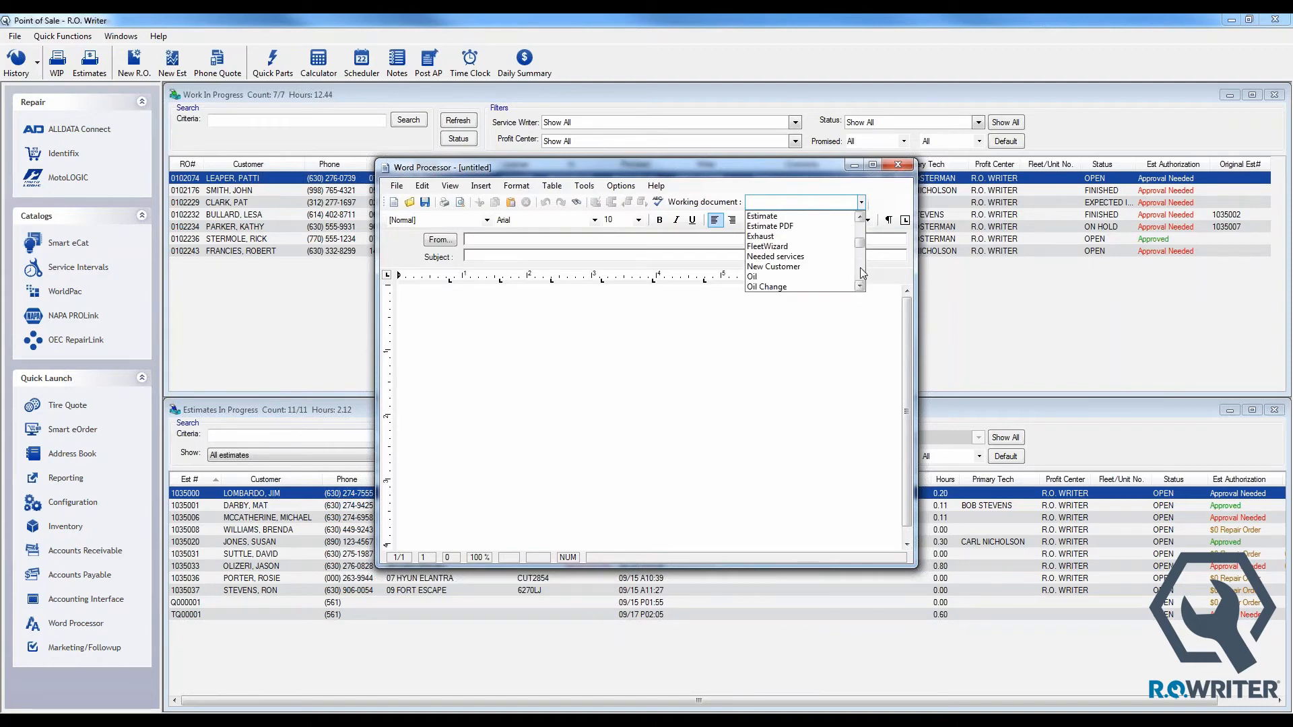
{"action": "scroll", "scroll_direction": "down", "scroll_amount": 3}
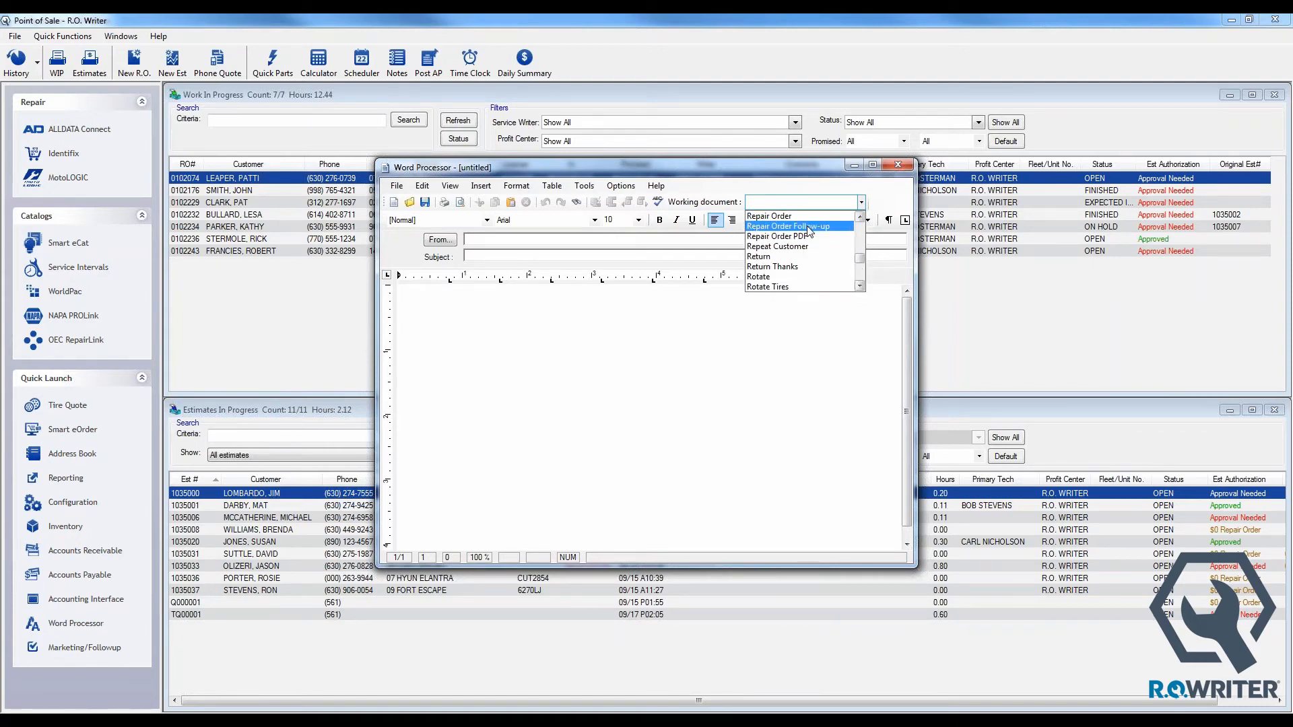
{"action": "left_click", "coordinate": [787, 226]}
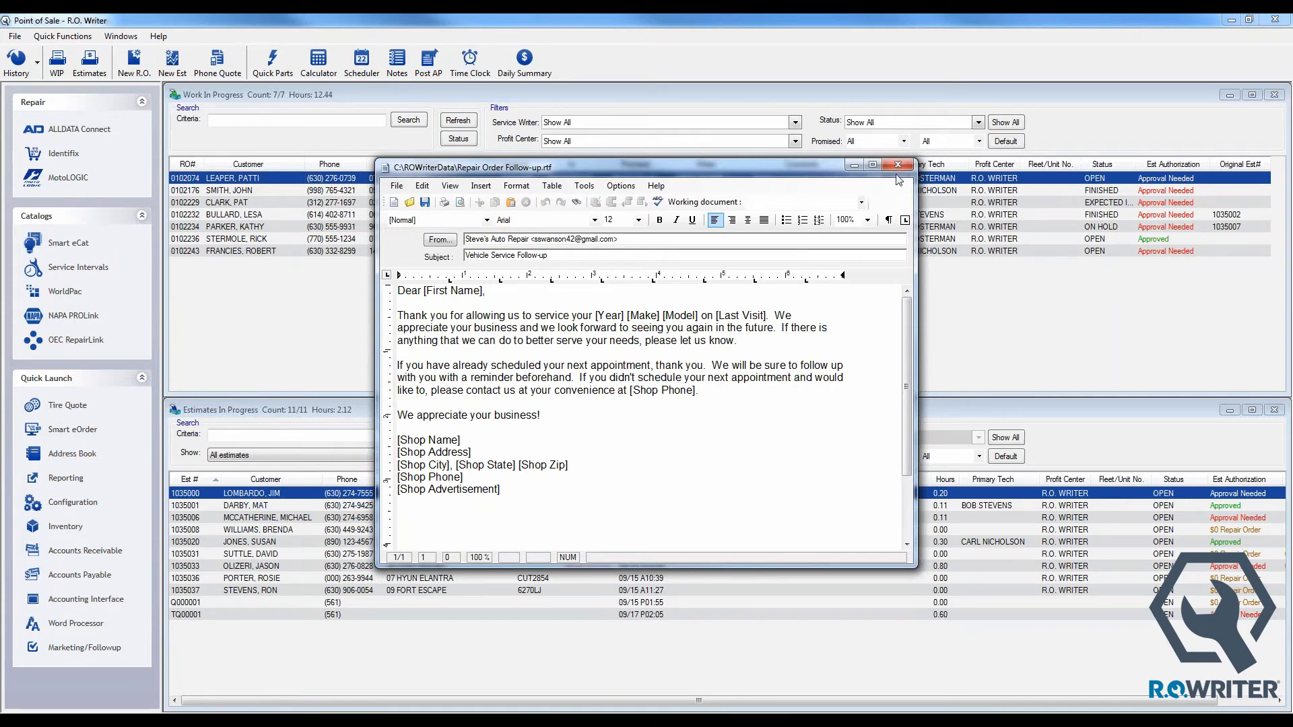
{"action": "left_click", "coordinate": [897, 165]}
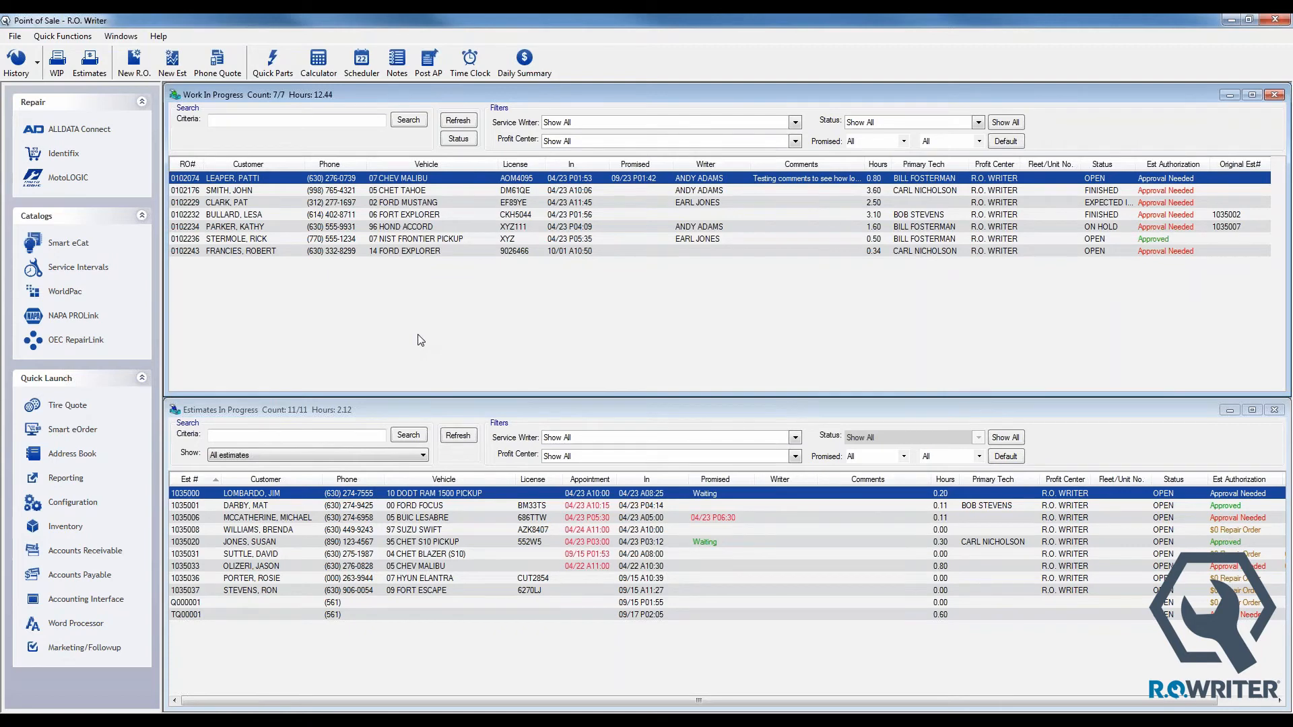
{"action": "mouse_move", "coordinate": [999, 114]}
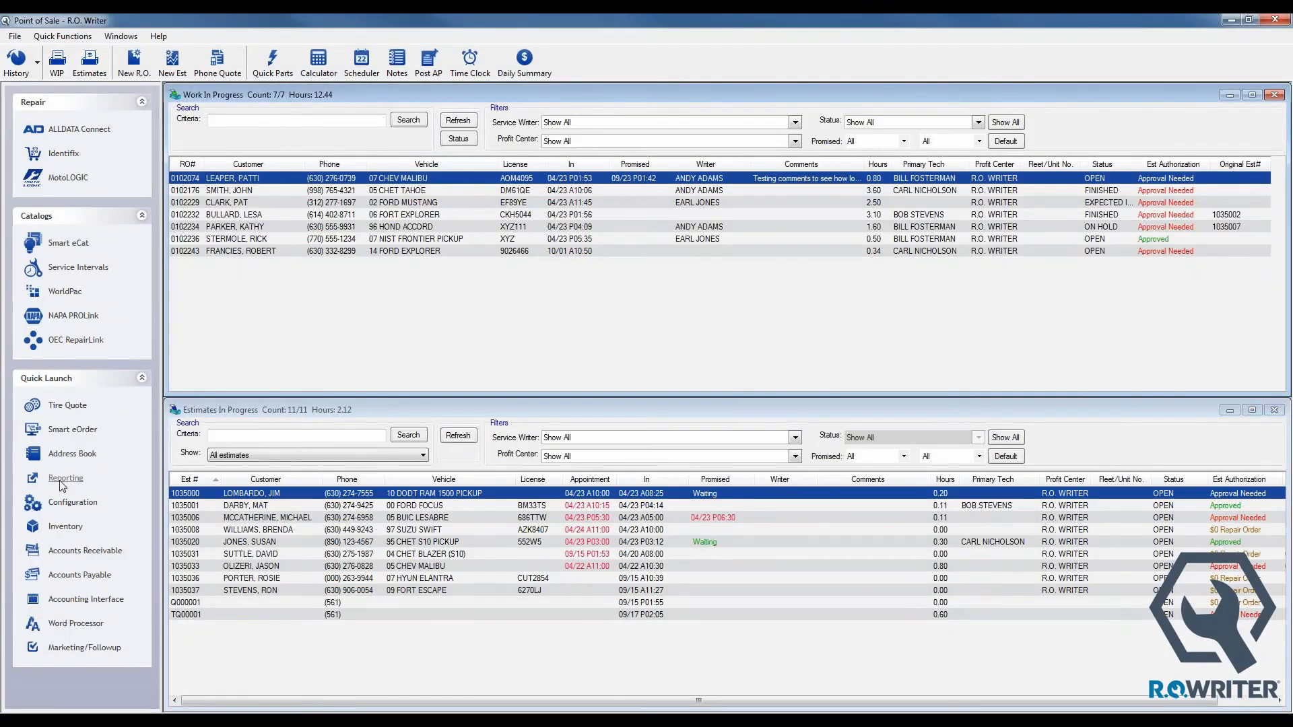
Step: Reopen Reporting and submit the password to start End of Day
{"action": "left_click", "coordinate": [65, 478]}
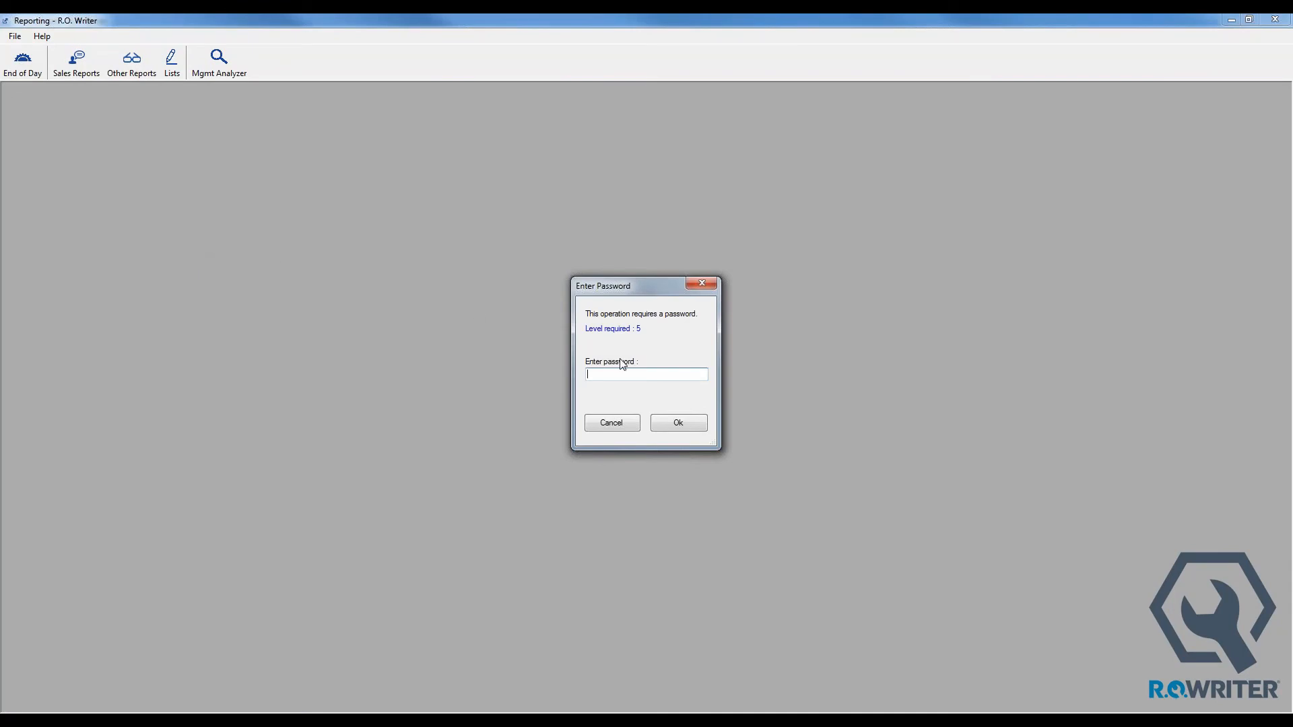
{"action": "left_click", "coordinate": [677, 422]}
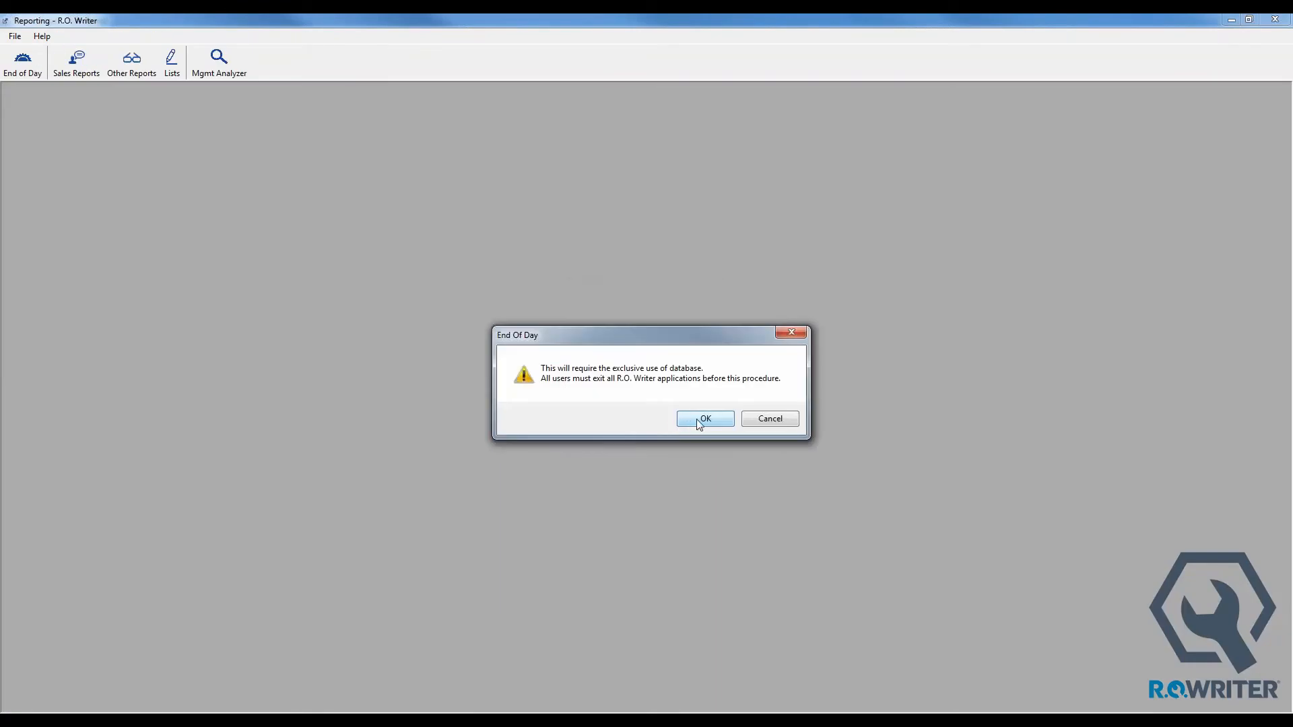
{"action": "left_click", "coordinate": [705, 418]}
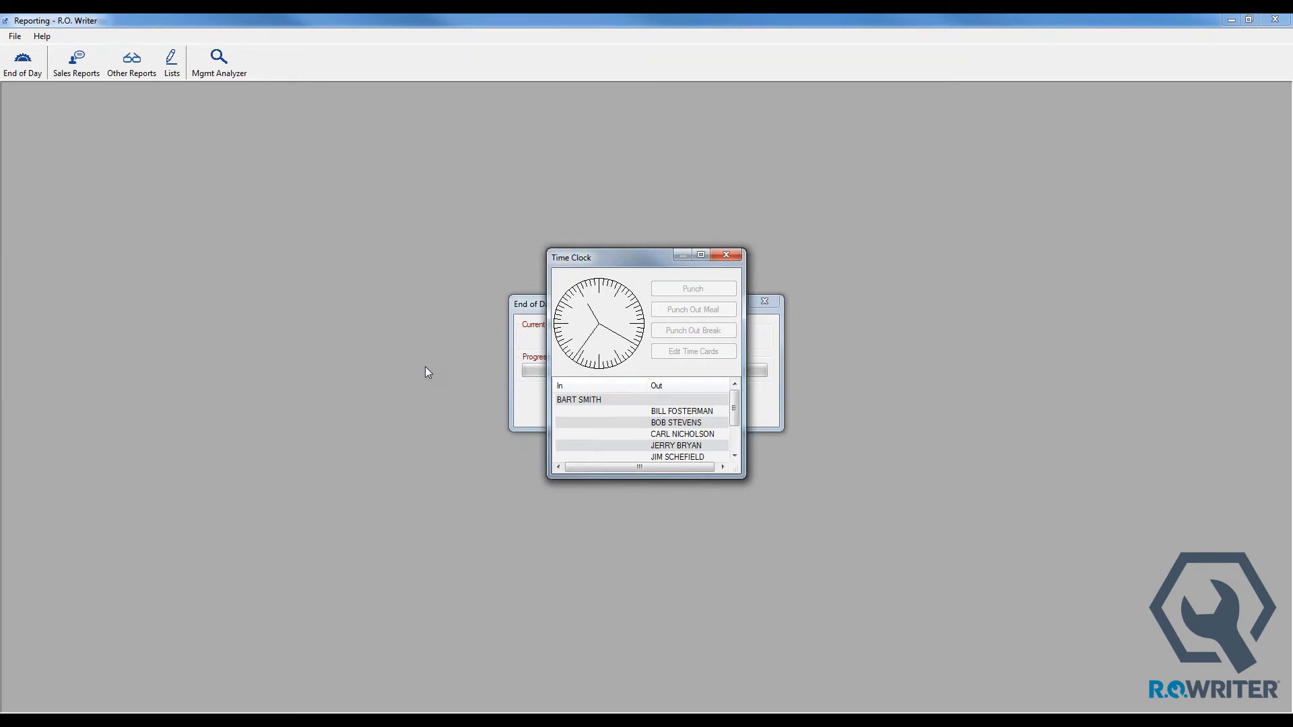
{"action": "mouse_move", "coordinate": [404, 372]}
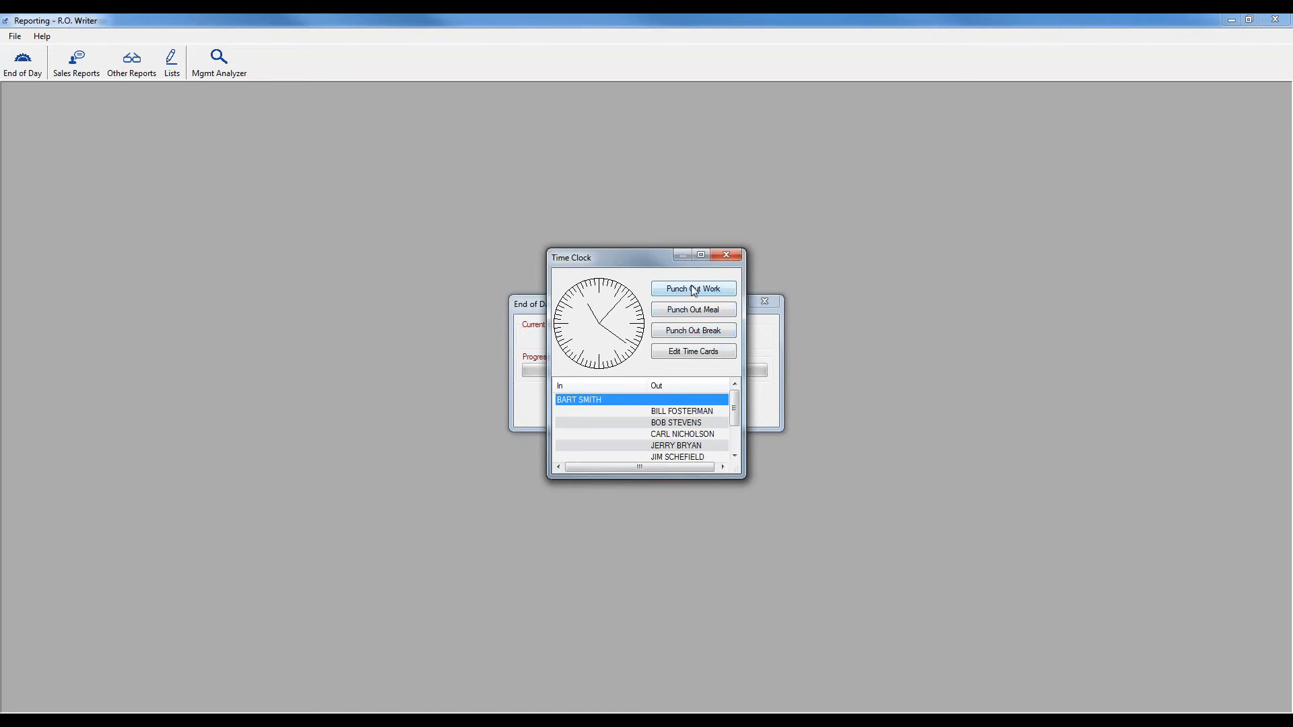
{"action": "left_click", "coordinate": [693, 288]}
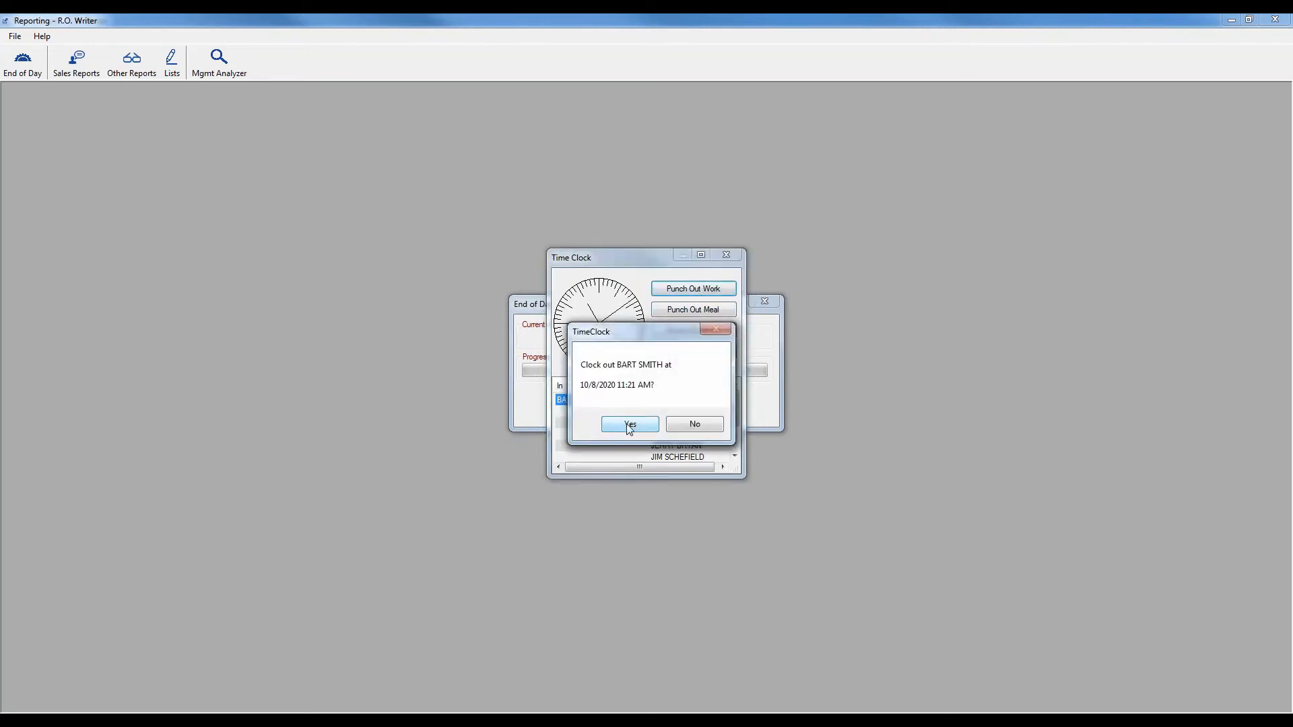
{"action": "left_click", "coordinate": [629, 424]}
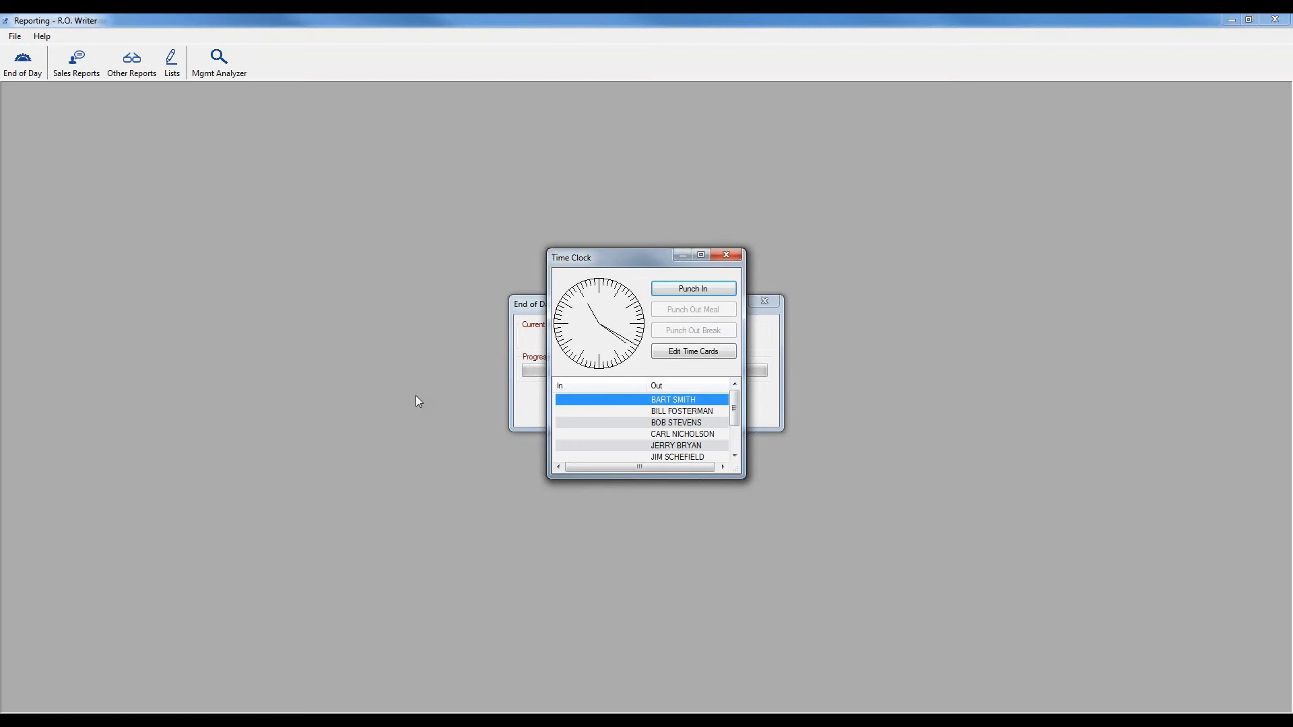
{"action": "left_click", "coordinate": [726, 254]}
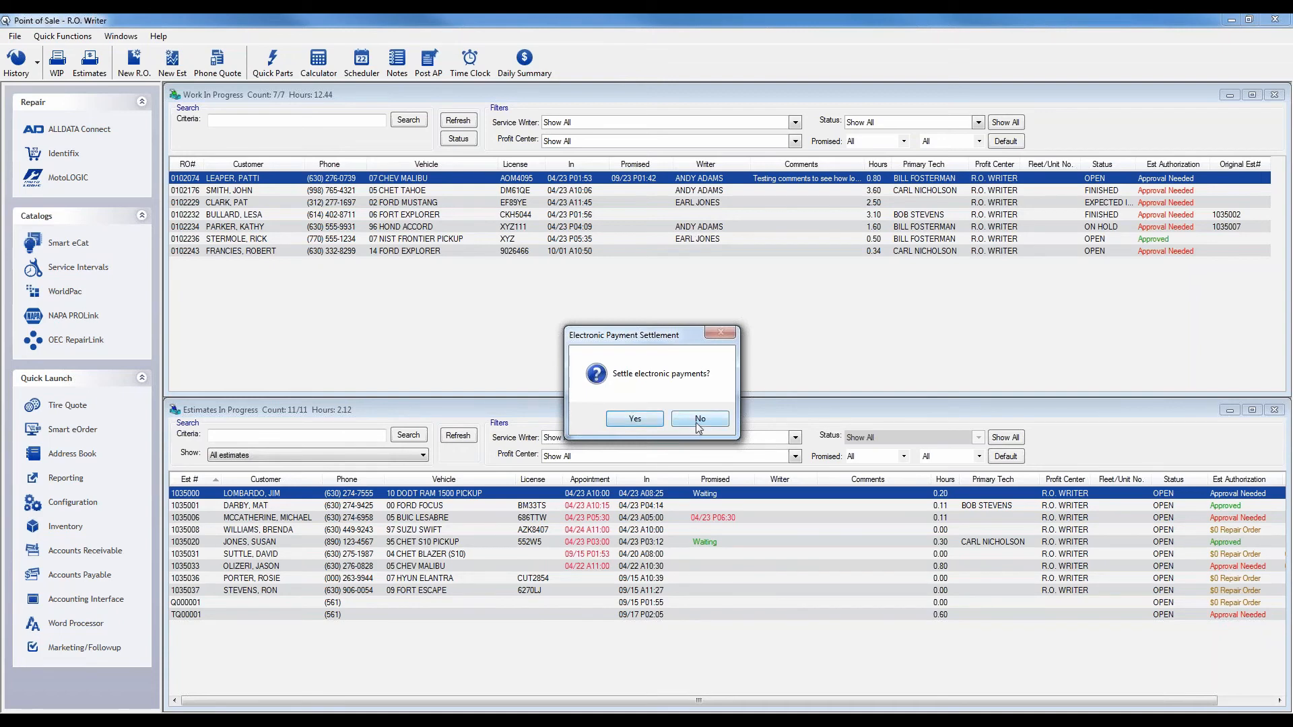
Step: Answer No to both the Electronic Payment Settlement and Followup letter prompts
{"action": "left_click", "coordinate": [699, 419]}
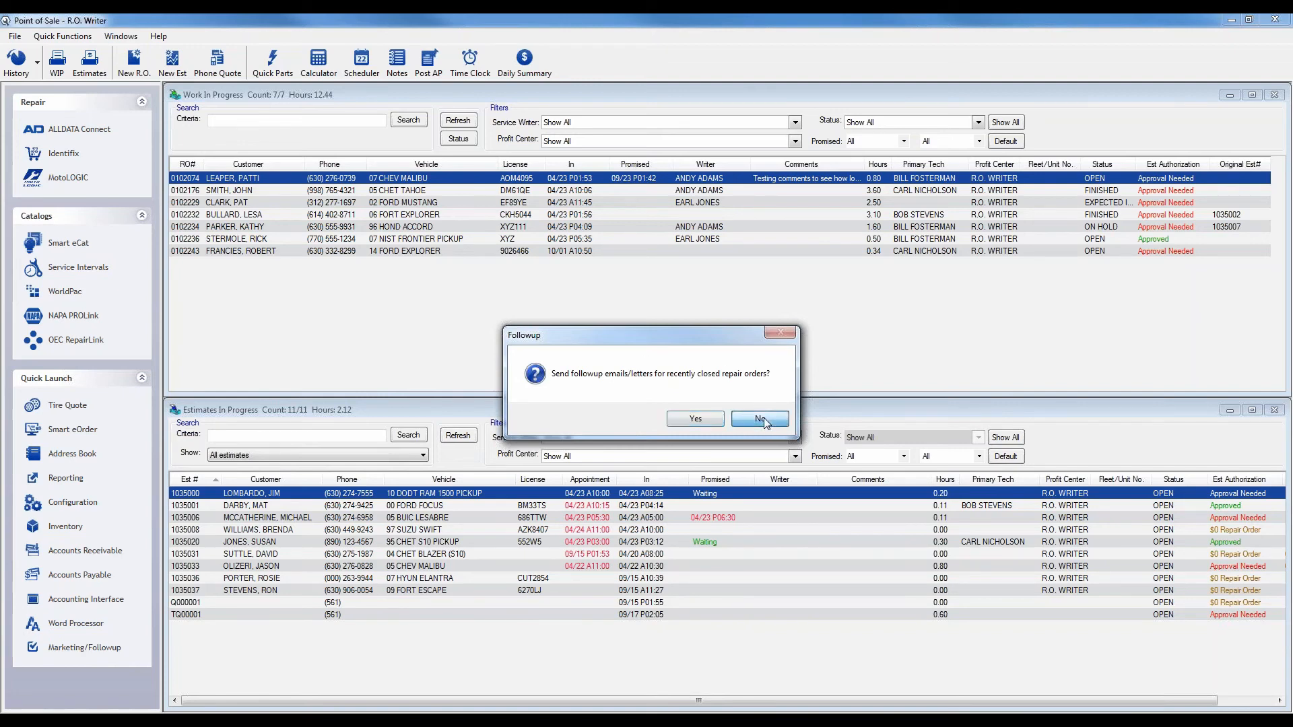
{"action": "left_click", "coordinate": [757, 419]}
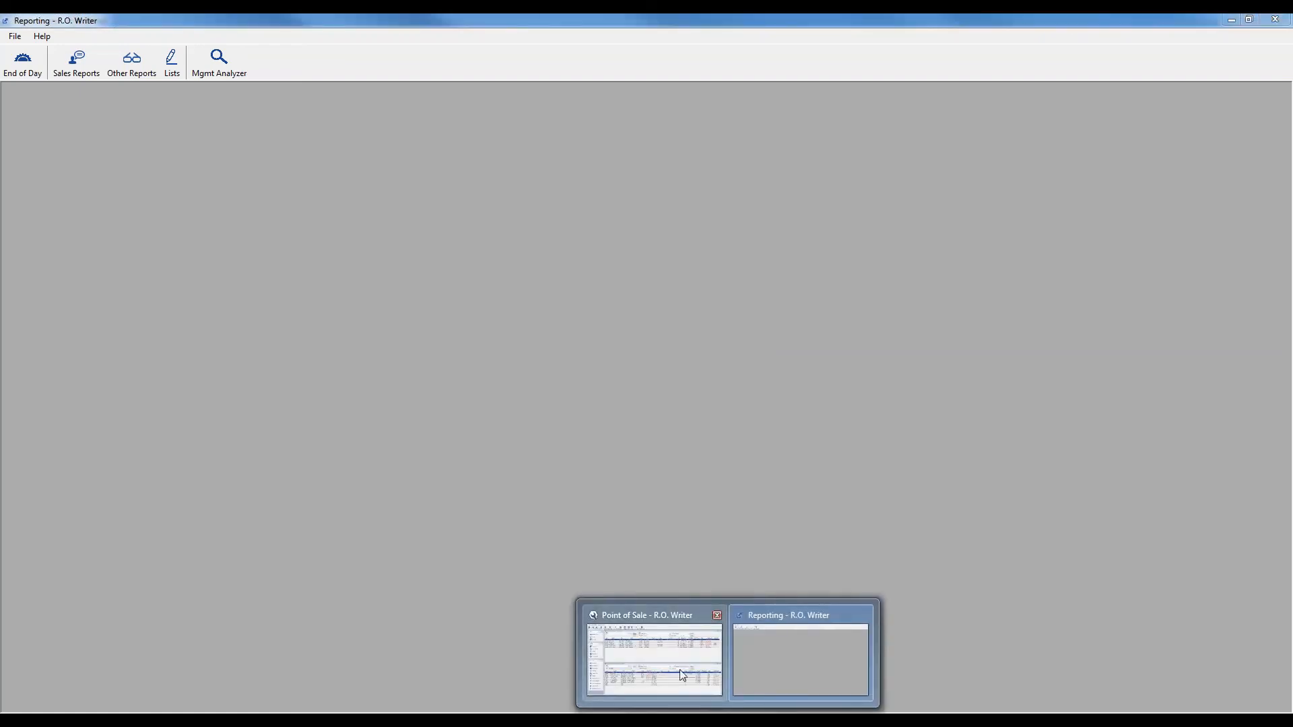
Step: Open oil filter part 21334 in Inventory and show its other information and sales history
{"action": "left_click", "coordinate": [655, 657]}
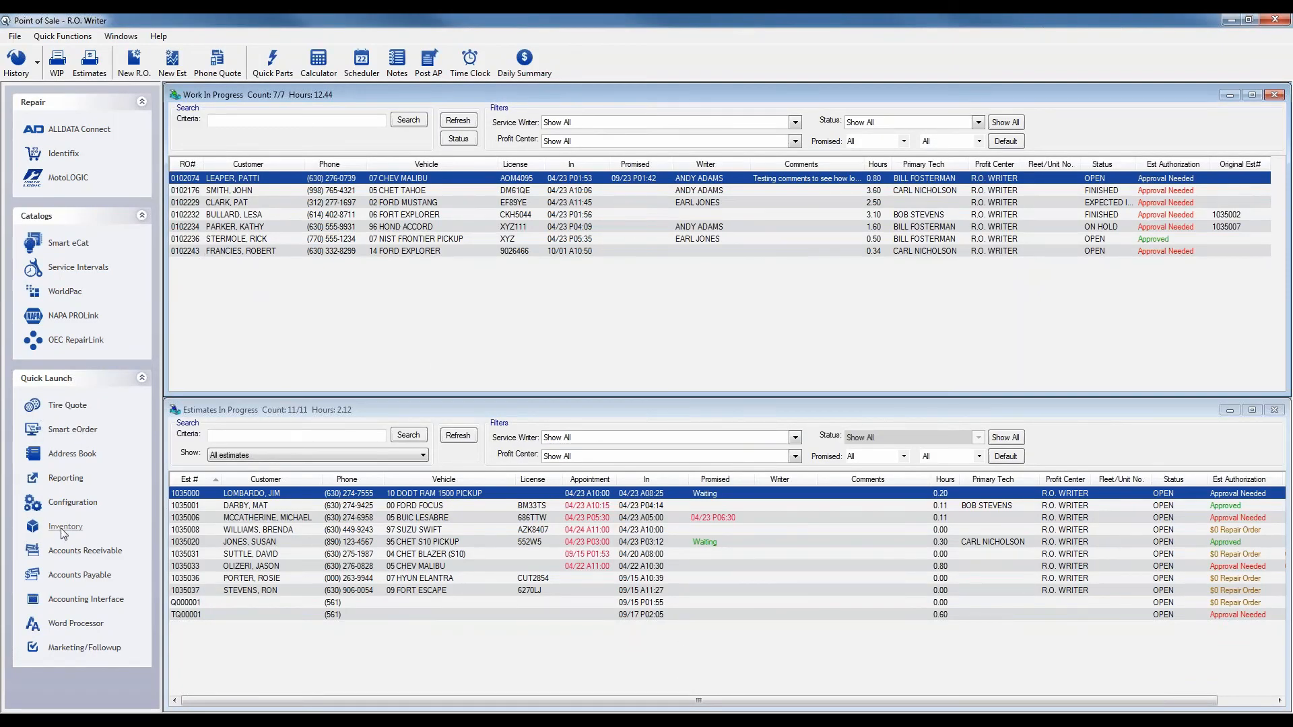
{"action": "left_click", "coordinate": [66, 526]}
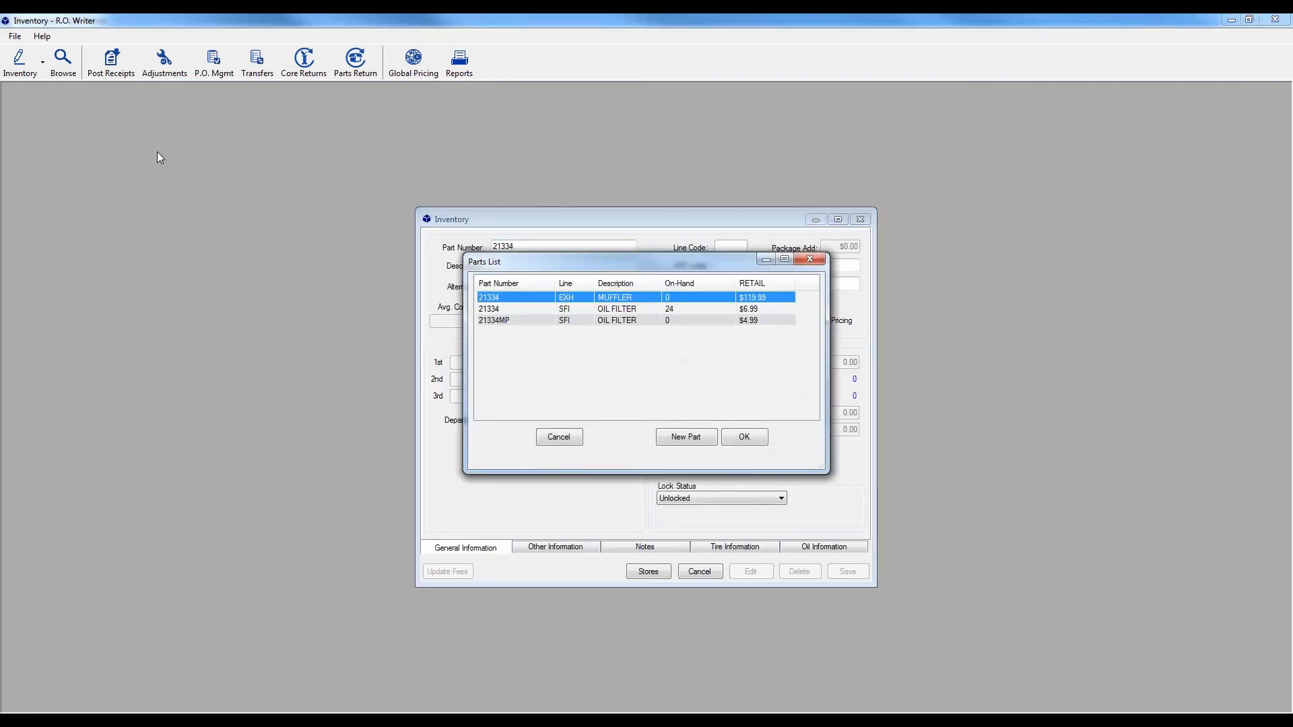
{"action": "left_click", "coordinate": [742, 437]}
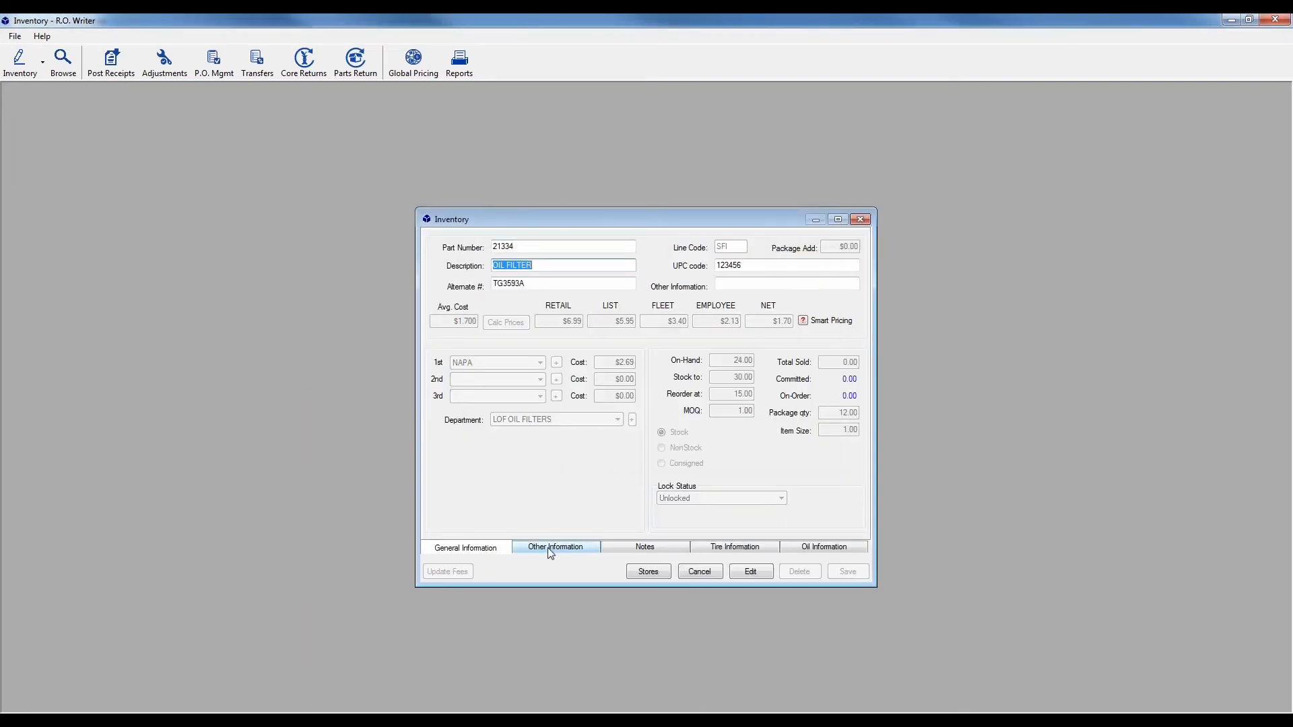
{"action": "left_click", "coordinate": [555, 547]}
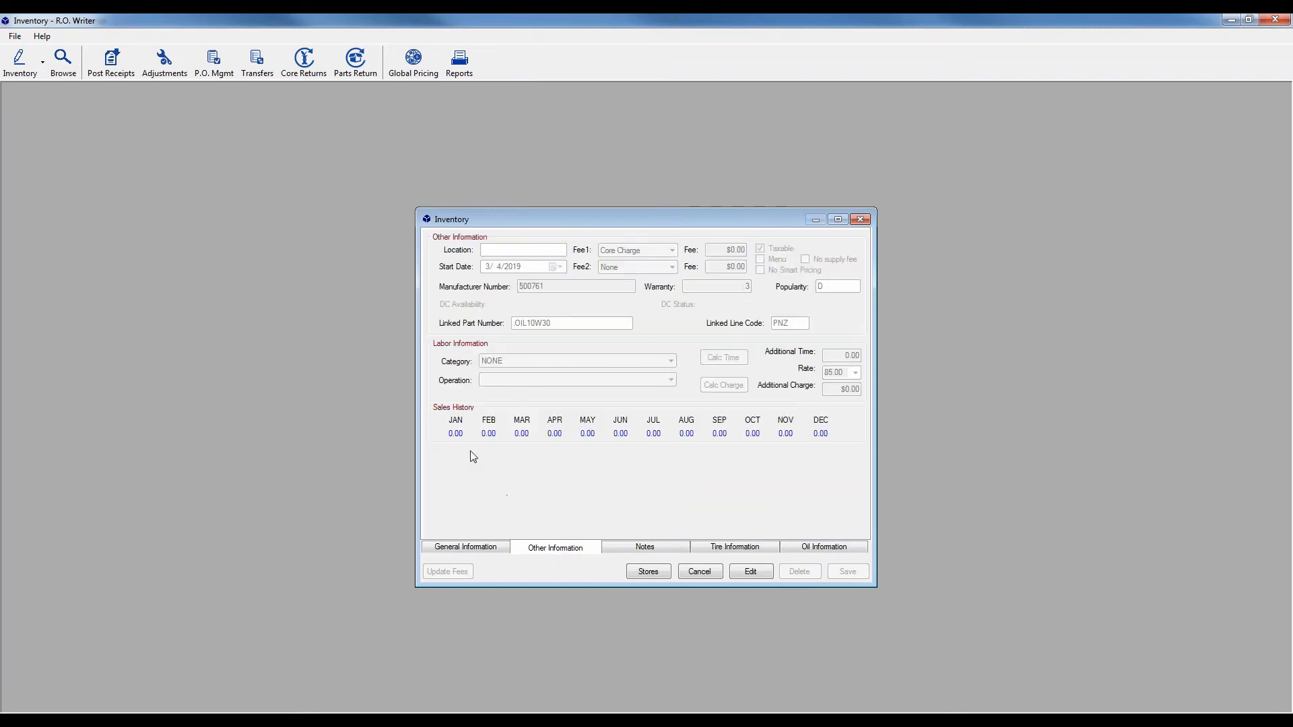
{"action": "mouse_move", "coordinate": [829, 444]}
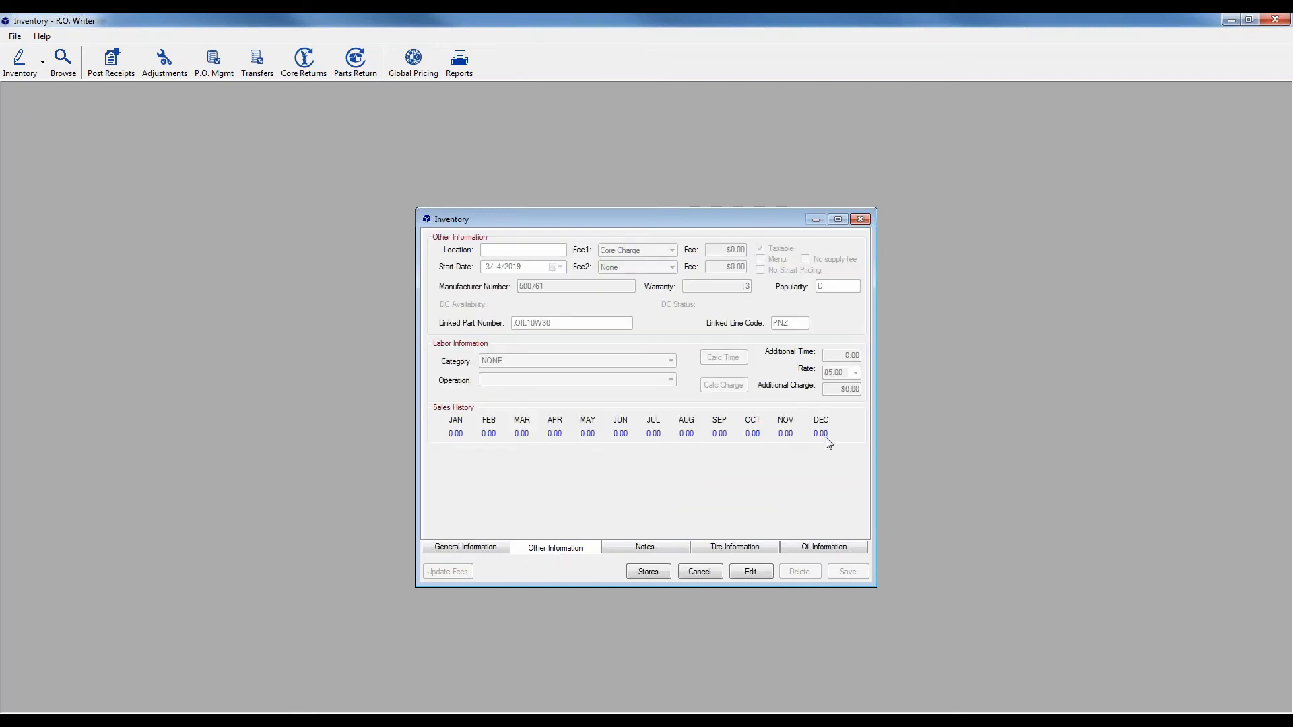
{"action": "mouse_move", "coordinate": [802, 482]}
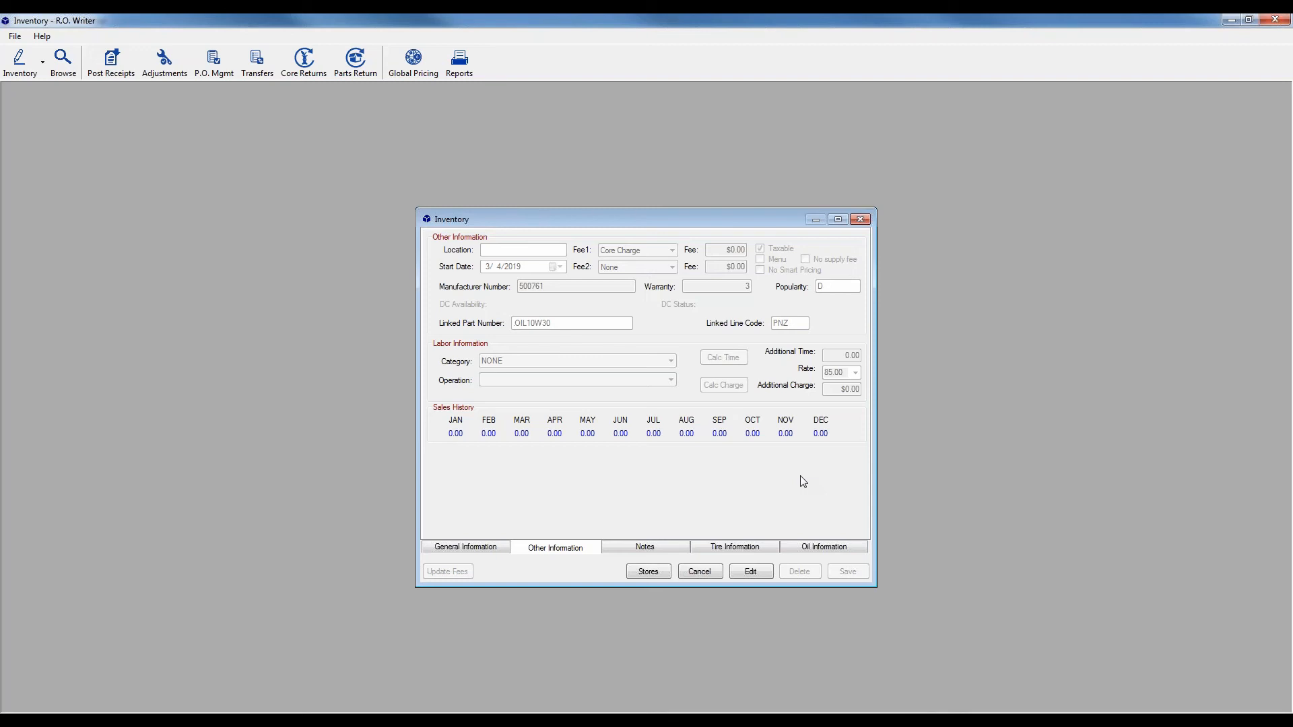
{"action": "mouse_move", "coordinate": [759, 445]}
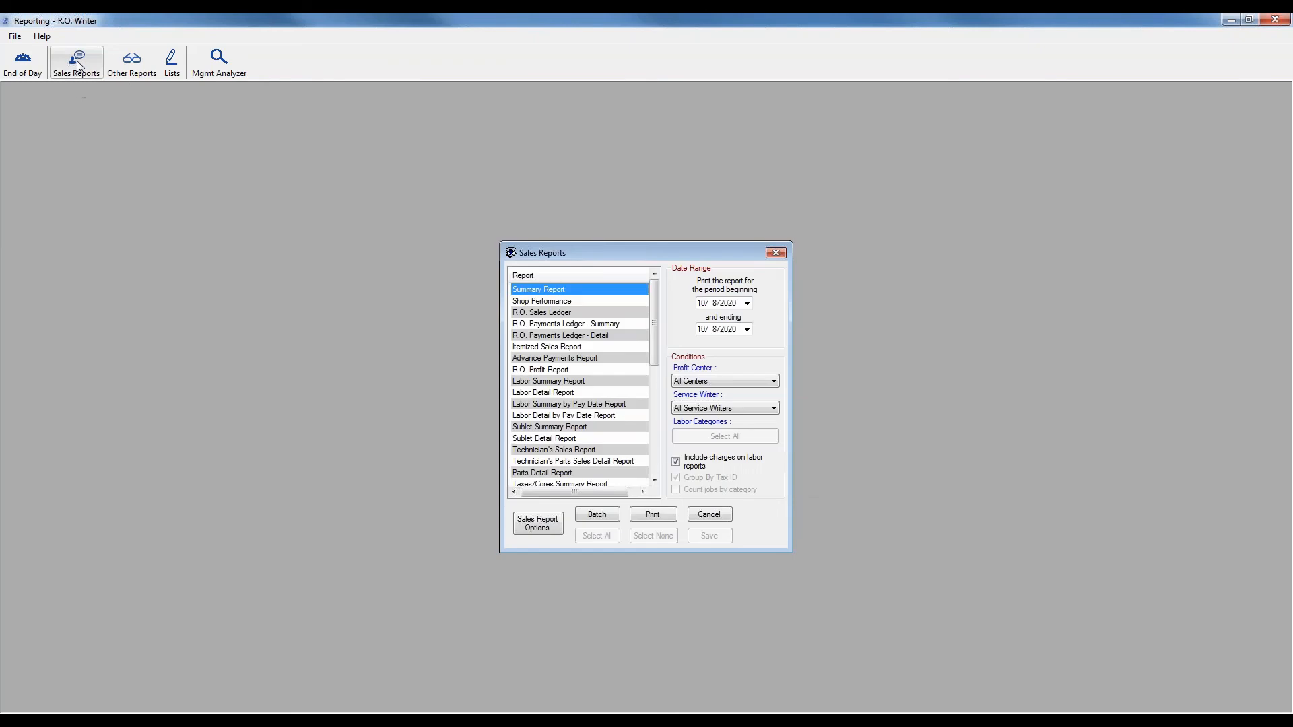
{"action": "mouse_move", "coordinate": [76, 62]}
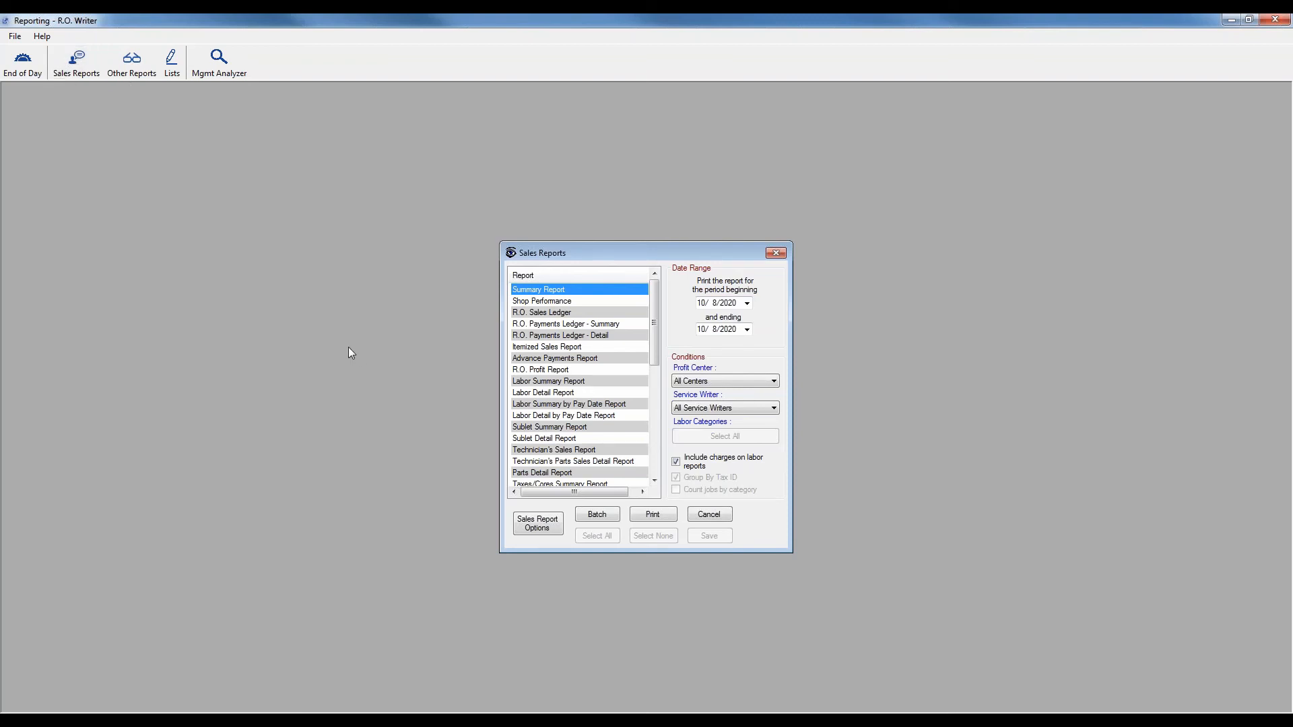
Step: Print the Shop Performance report for 10/8/2020 with output sent to the screen
{"action": "left_click", "coordinate": [542, 301]}
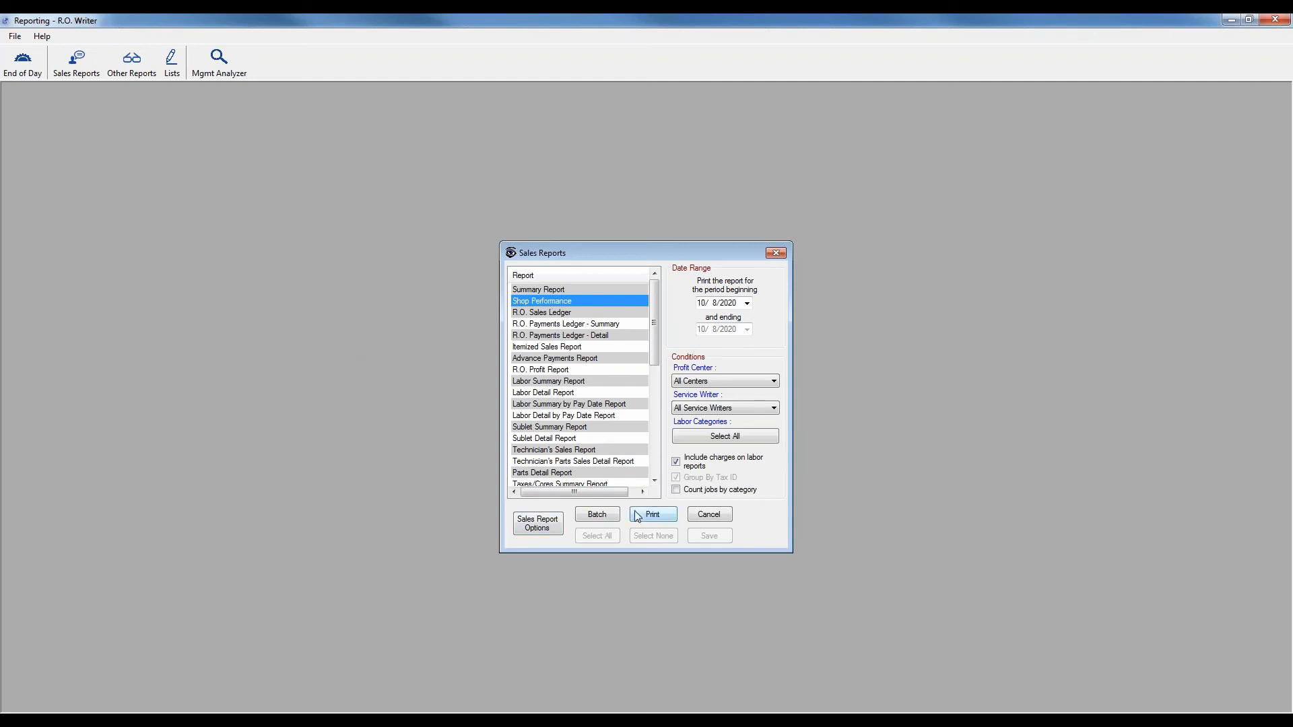
{"action": "left_click", "coordinate": [653, 514]}
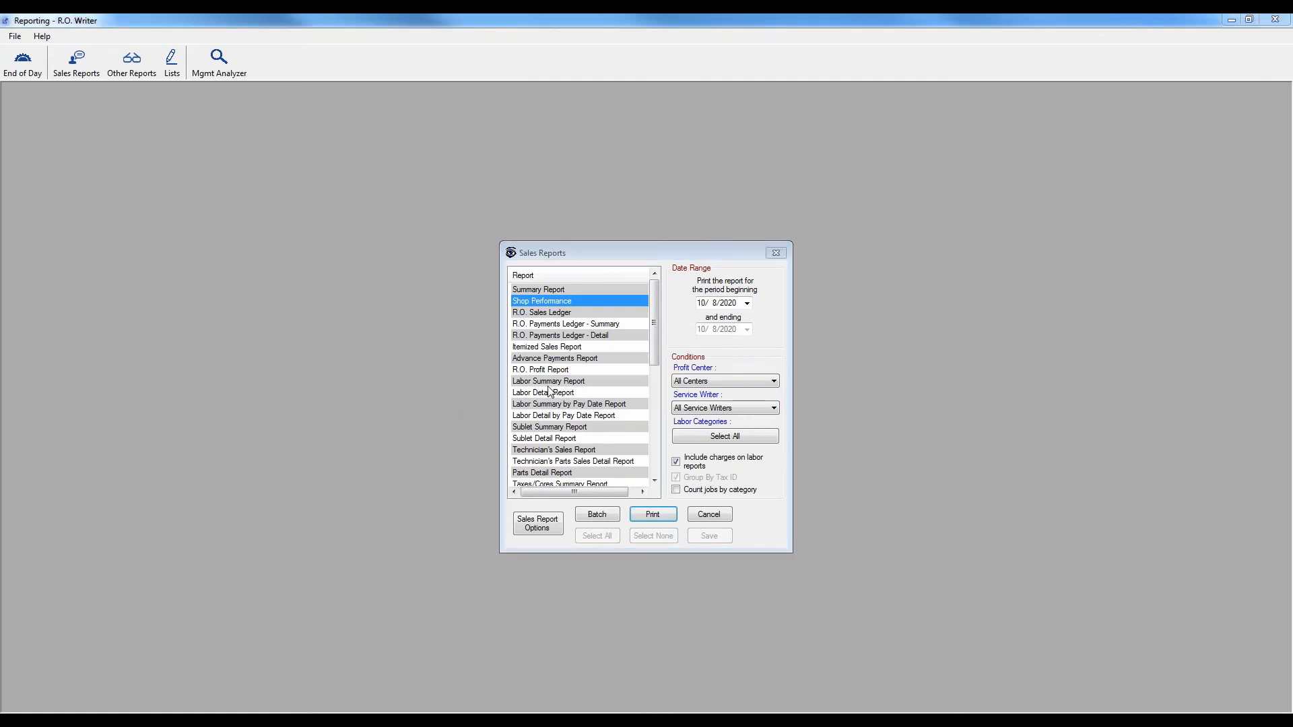
{"action": "left_click", "coordinate": [651, 514]}
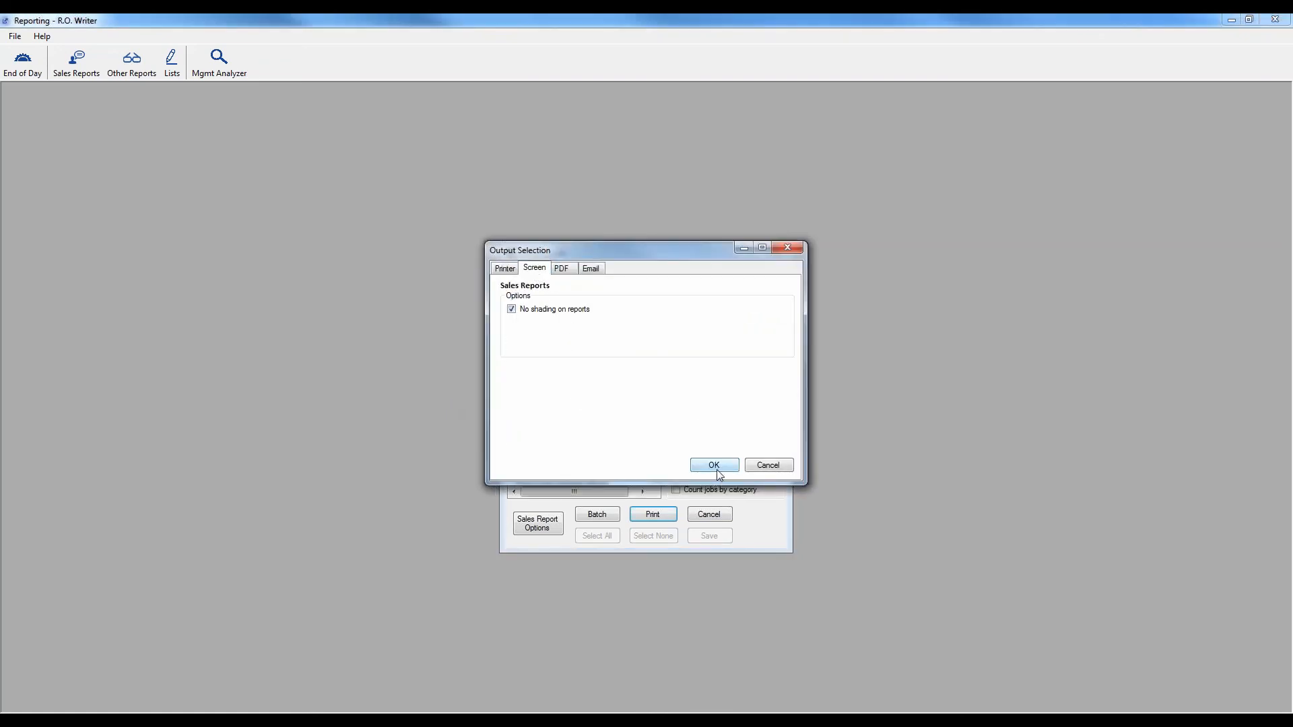
{"action": "left_click", "coordinate": [713, 466]}
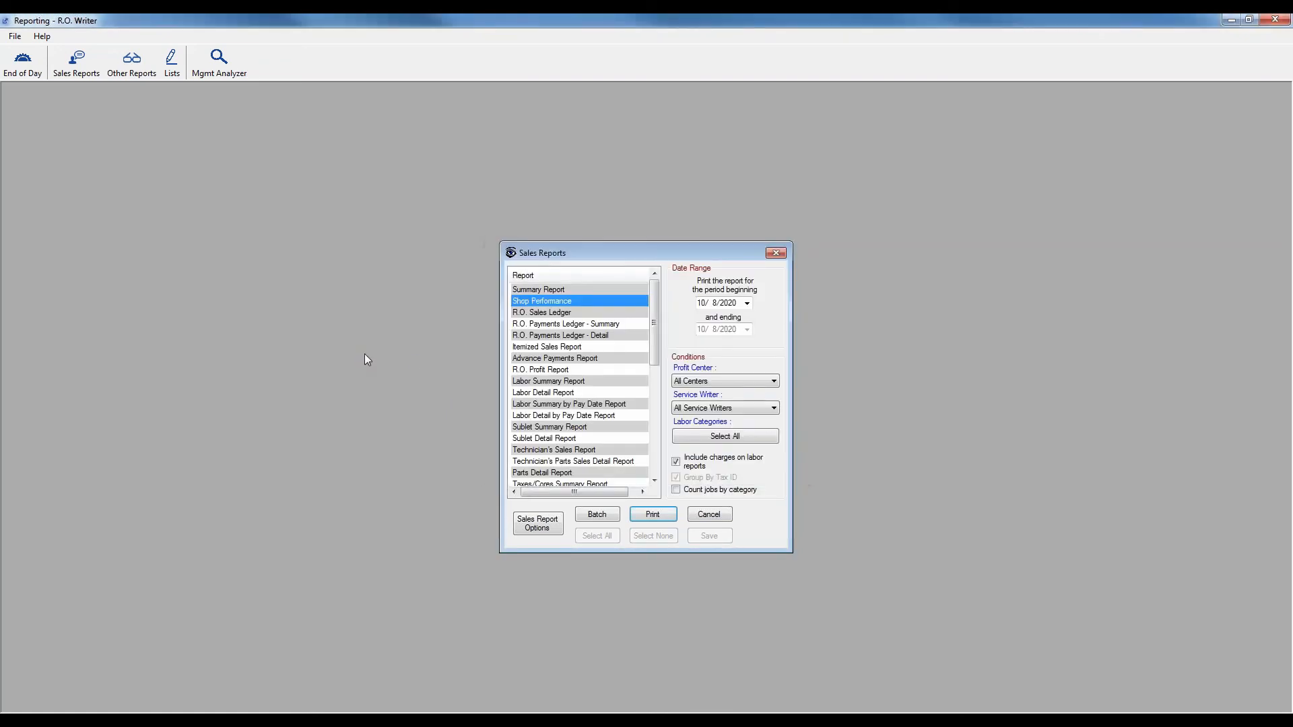
{"action": "left_click", "coordinate": [651, 514]}
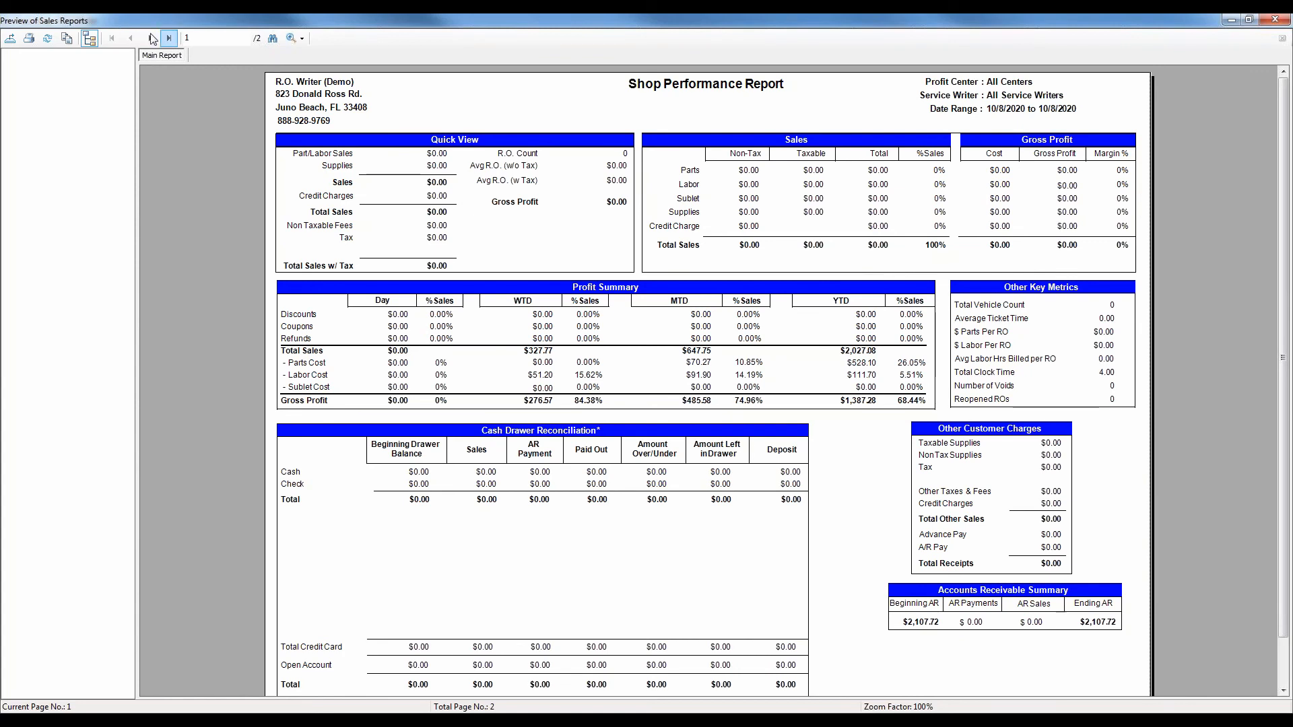
Step: Advance the Shop Performance Report preview to page 2, showing inventory, category sales and labor
{"action": "left_click", "coordinate": [169, 38]}
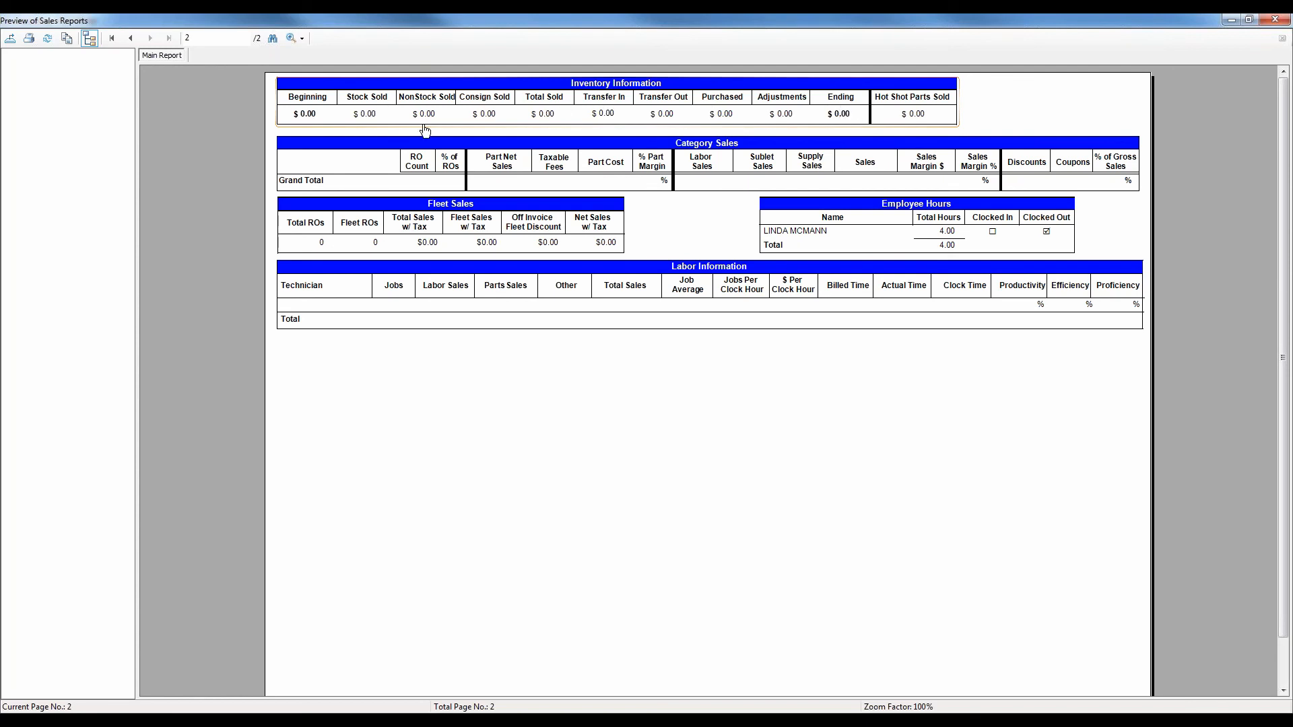
{"action": "mouse_move", "coordinate": [694, 100]}
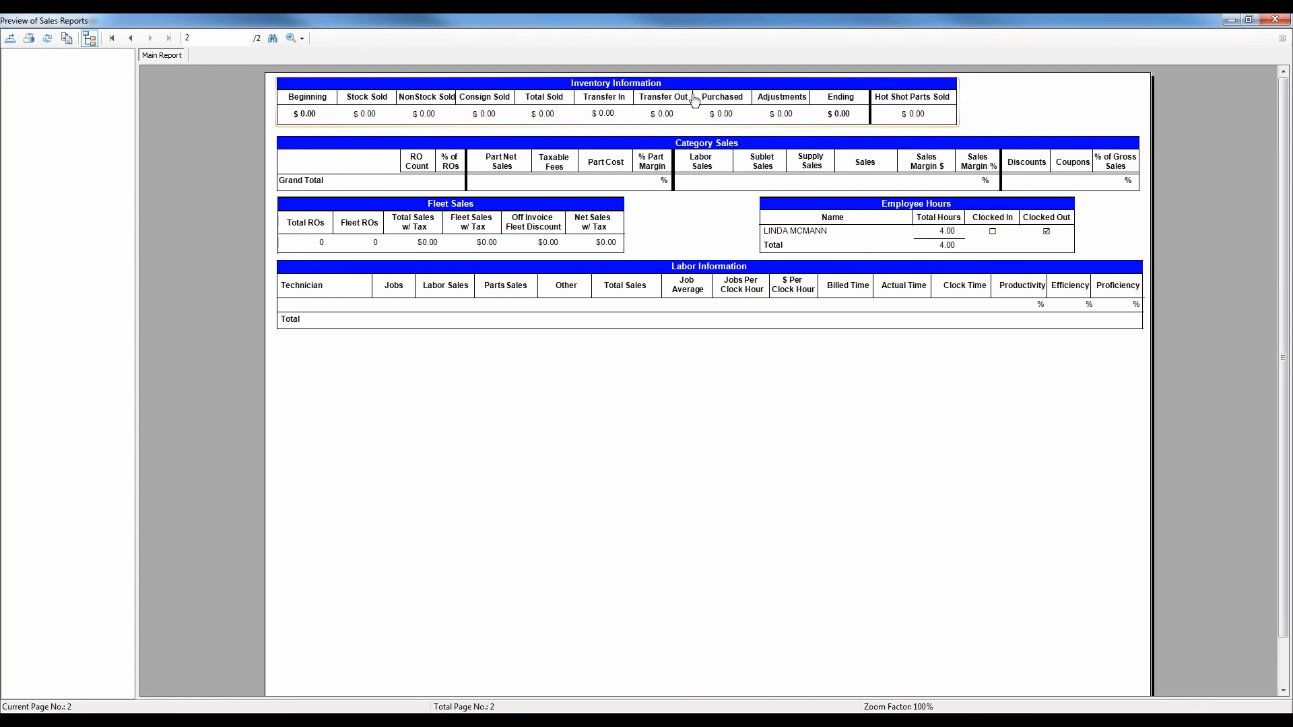